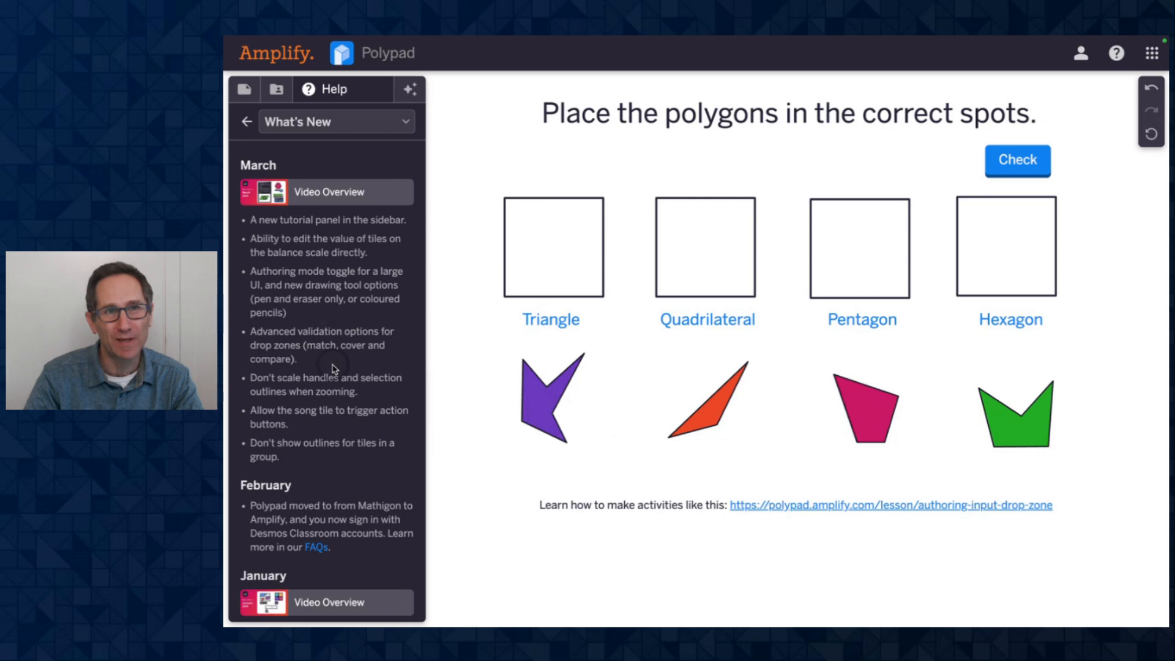
mouse_move(341, 364)
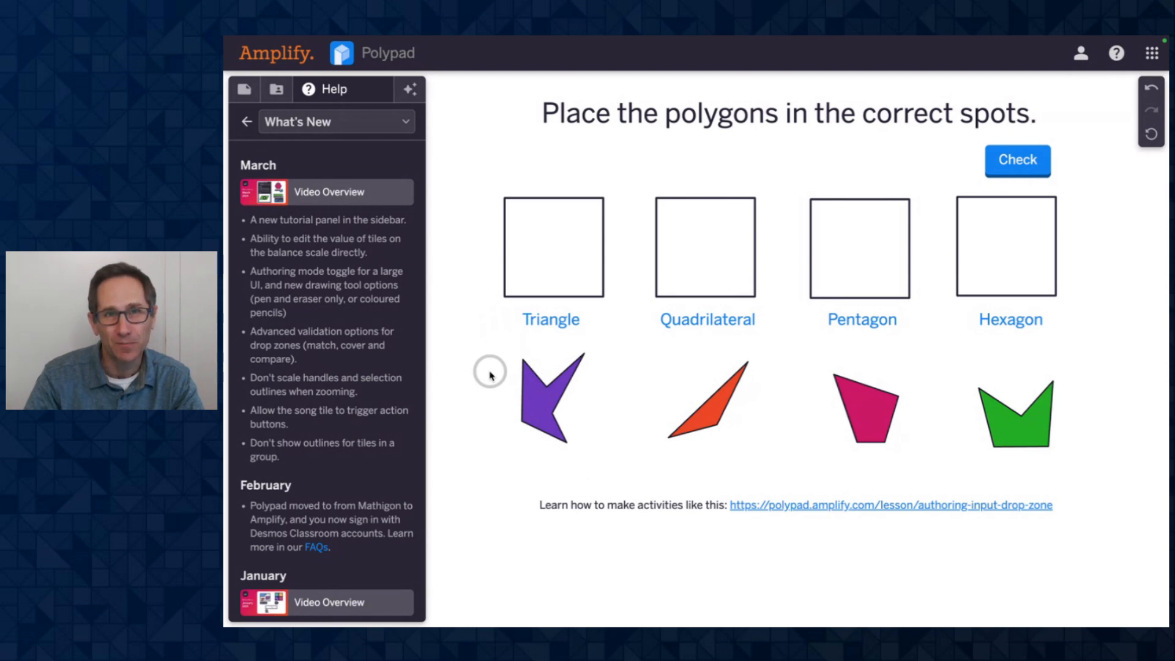
- Place the orange triangle in Triangle and the purple shape in Pentagon; checking shows only Triangle correct
drag(708, 404, 660, 345)
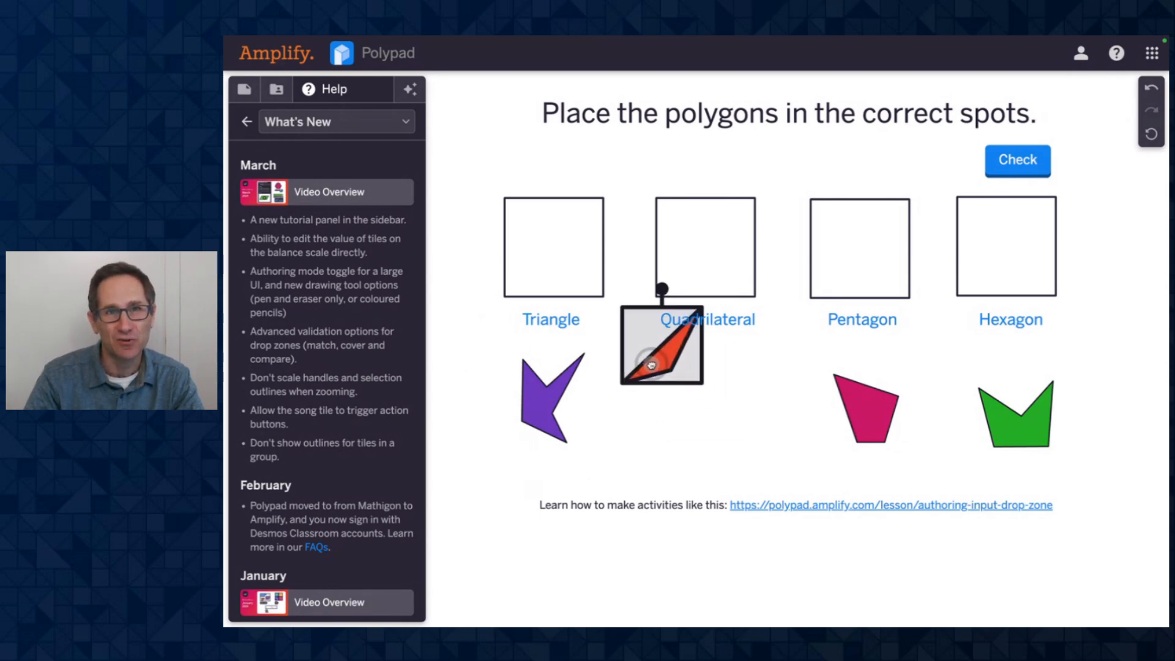
drag(661, 344, 553, 247)
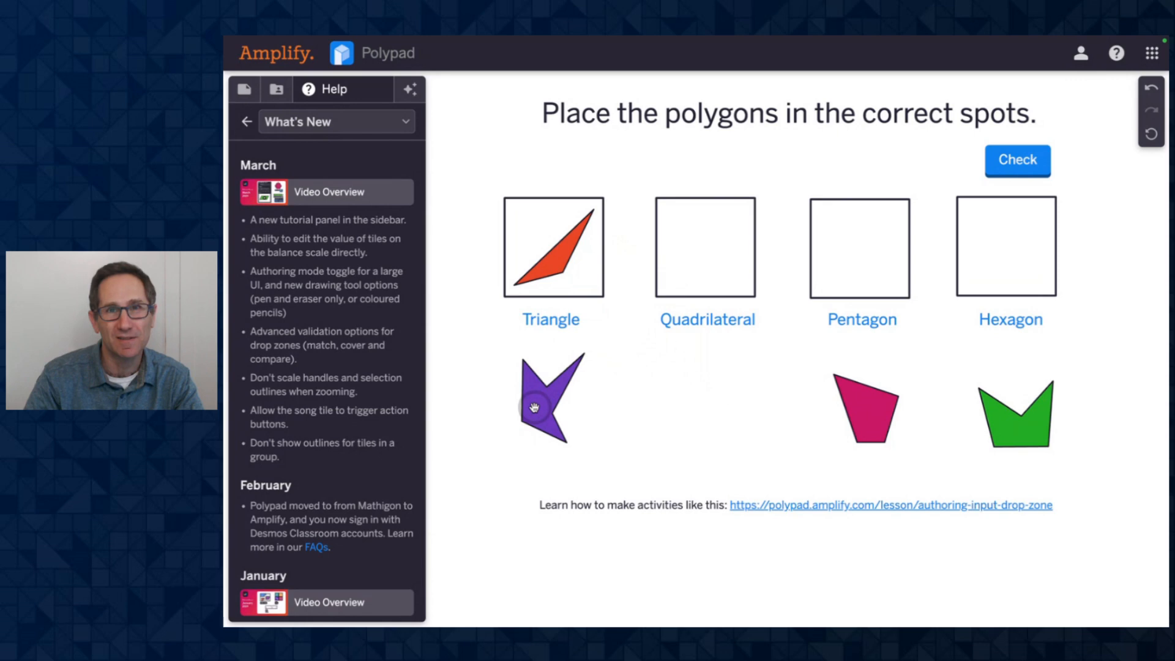
drag(534, 407, 860, 247)
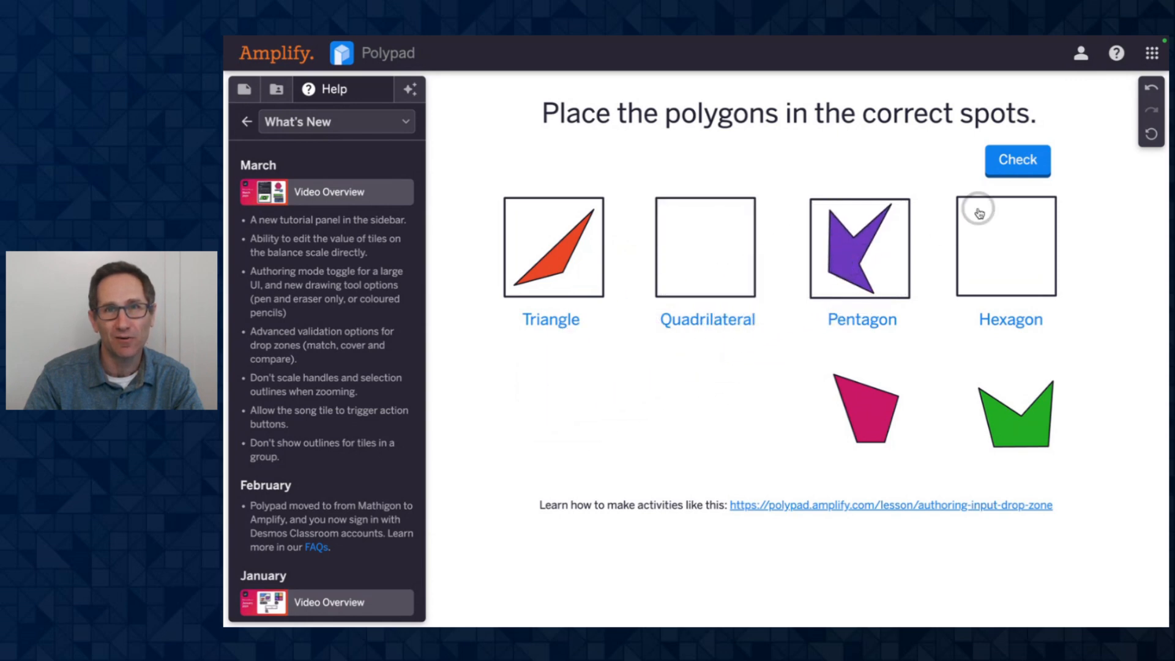
click(1016, 160)
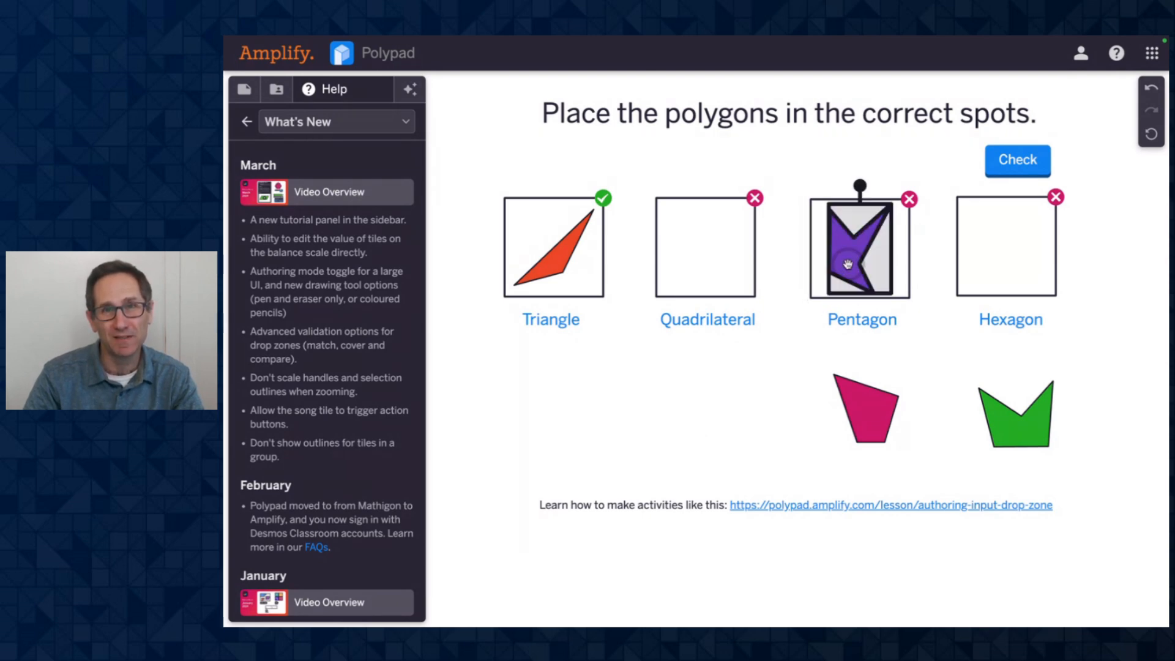
- Move purple to Hexagon, pink to Quadrilateral and green to Pentagon, confirming all matches correct
drag(860, 245, 1005, 245)
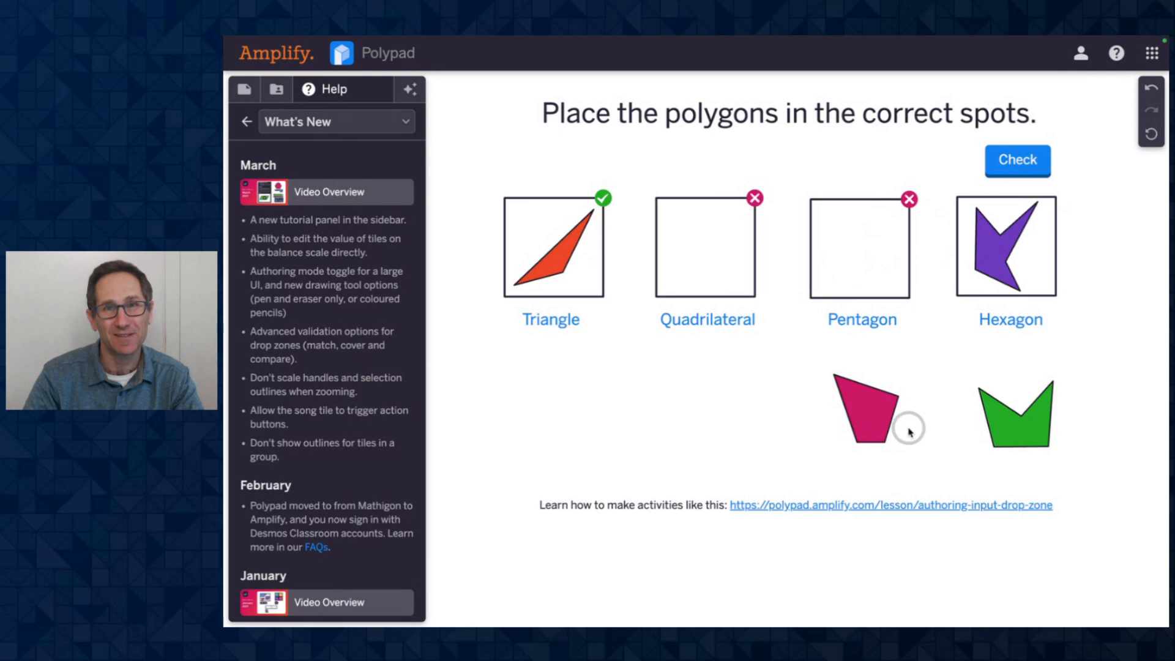
click(1017, 159)
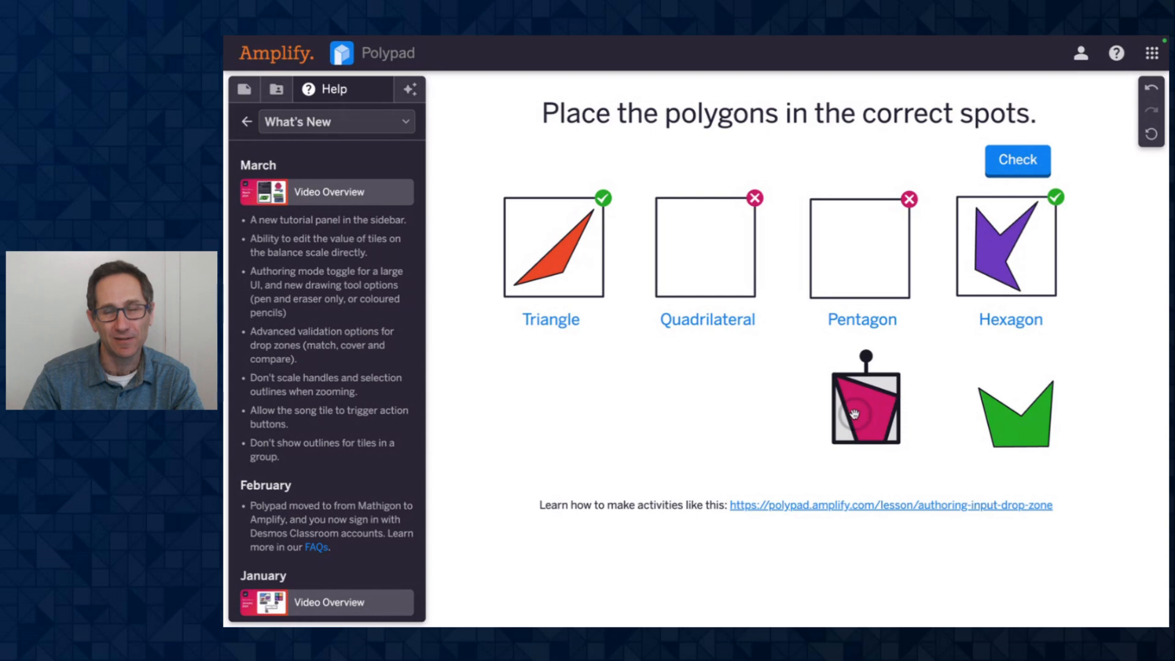
drag(865, 398, 704, 248)
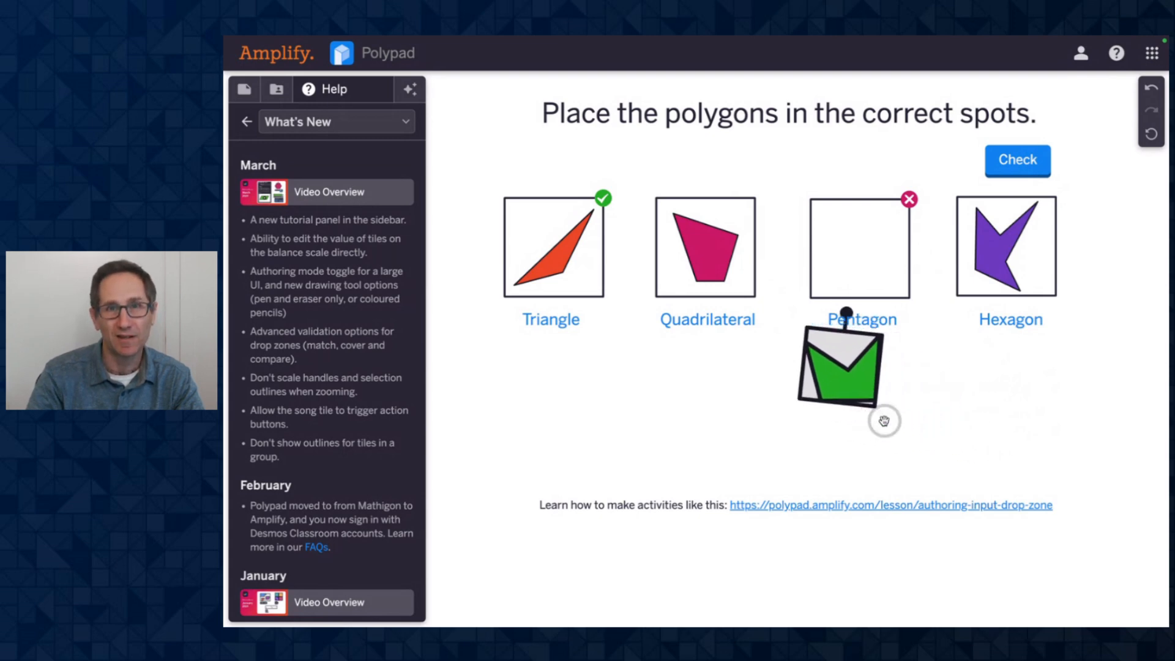
drag(839, 368, 888, 378)
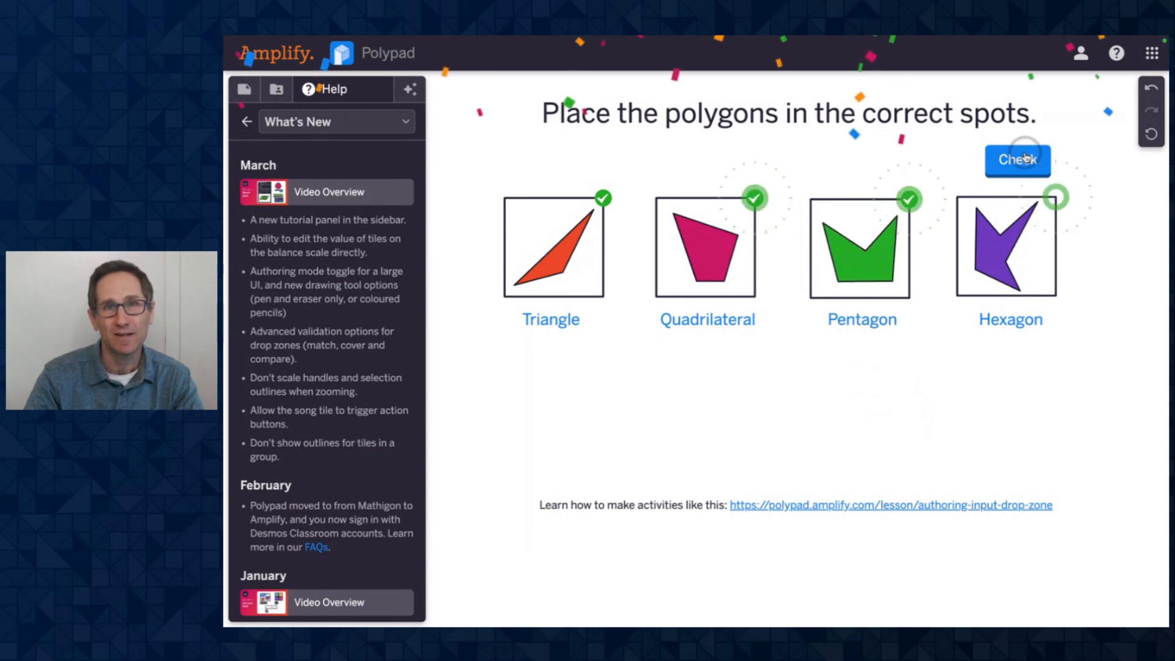
click(1017, 160)
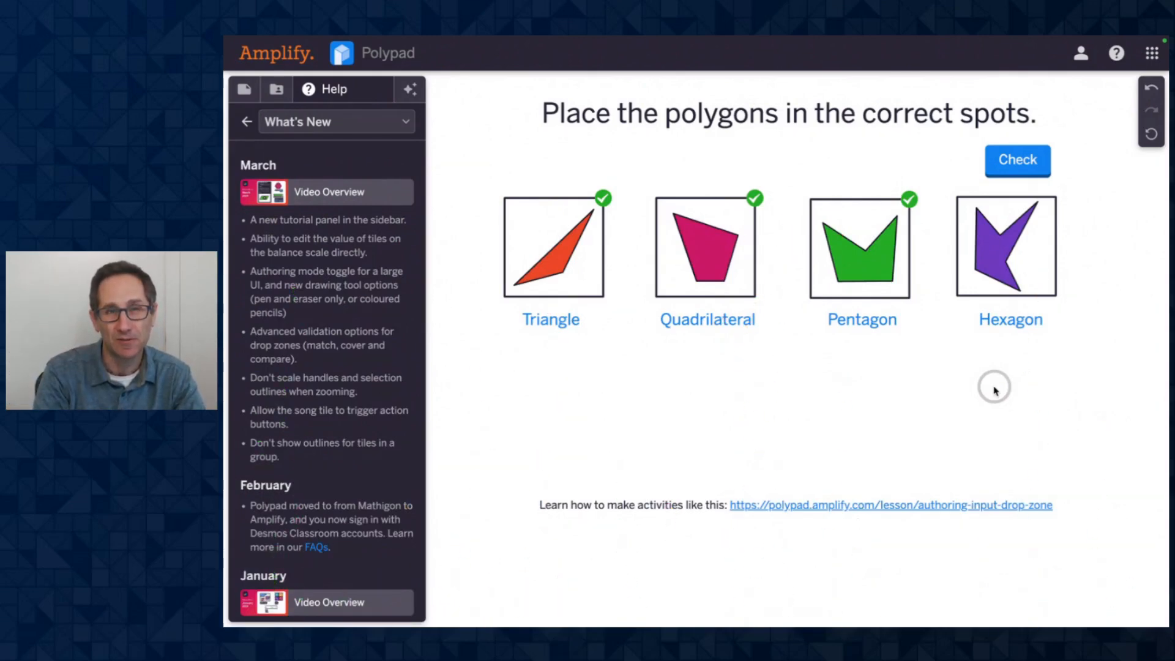
mouse_move(457, 371)
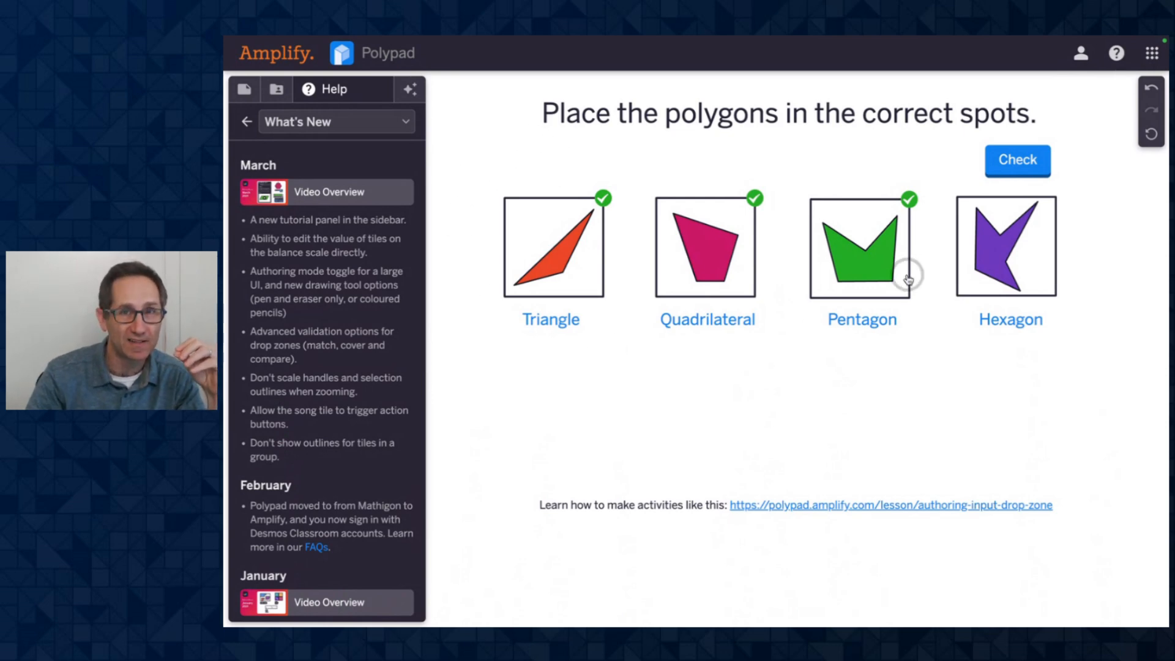
mouse_move(637, 423)
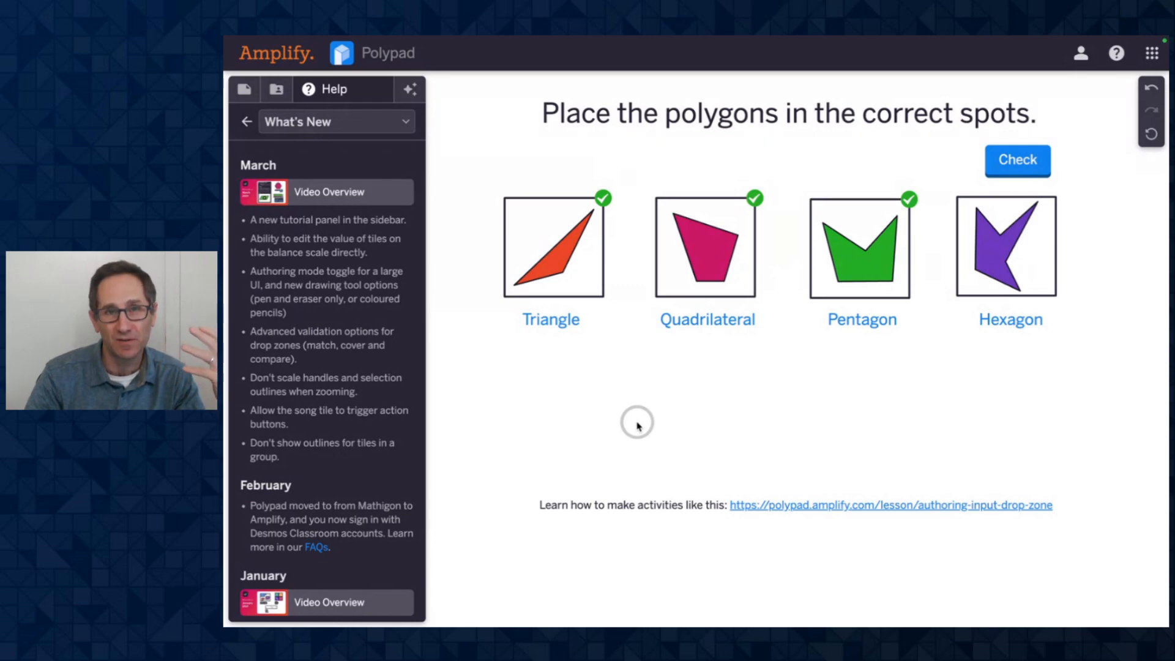
mouse_move(561, 394)
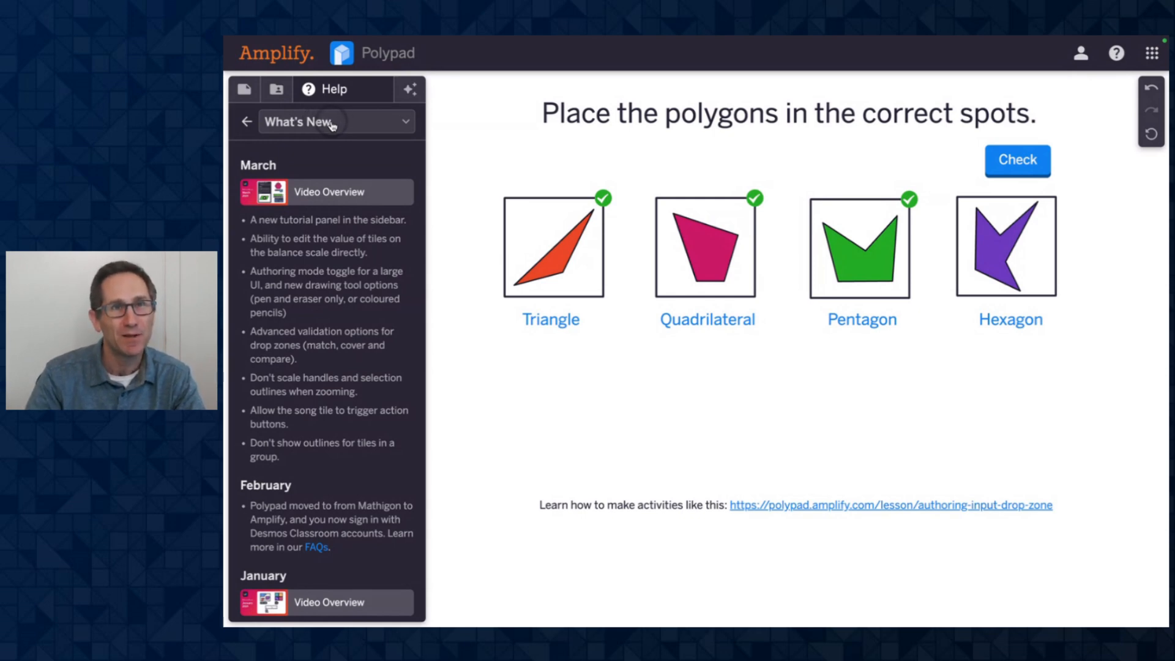
- Choose Authoring Mode from the sidebar's help topic dropdown
click(334, 121)
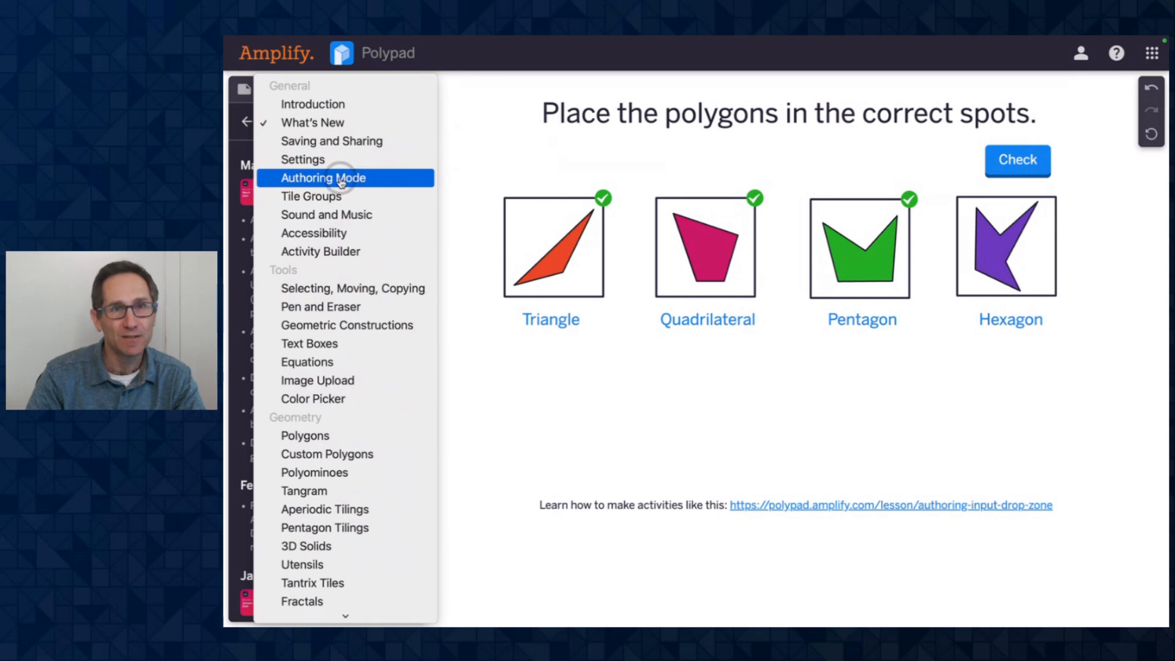
click(323, 178)
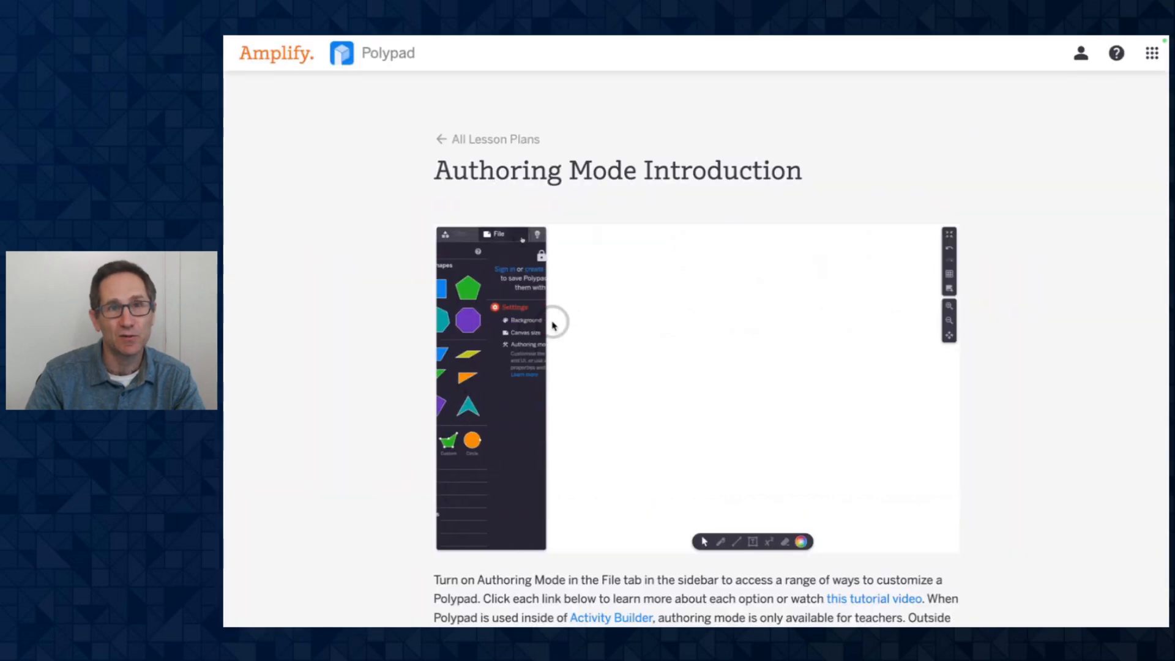
- Scroll down the Authoring Mode Introduction page to its topic links and Video Overview
scroll(down, 3)
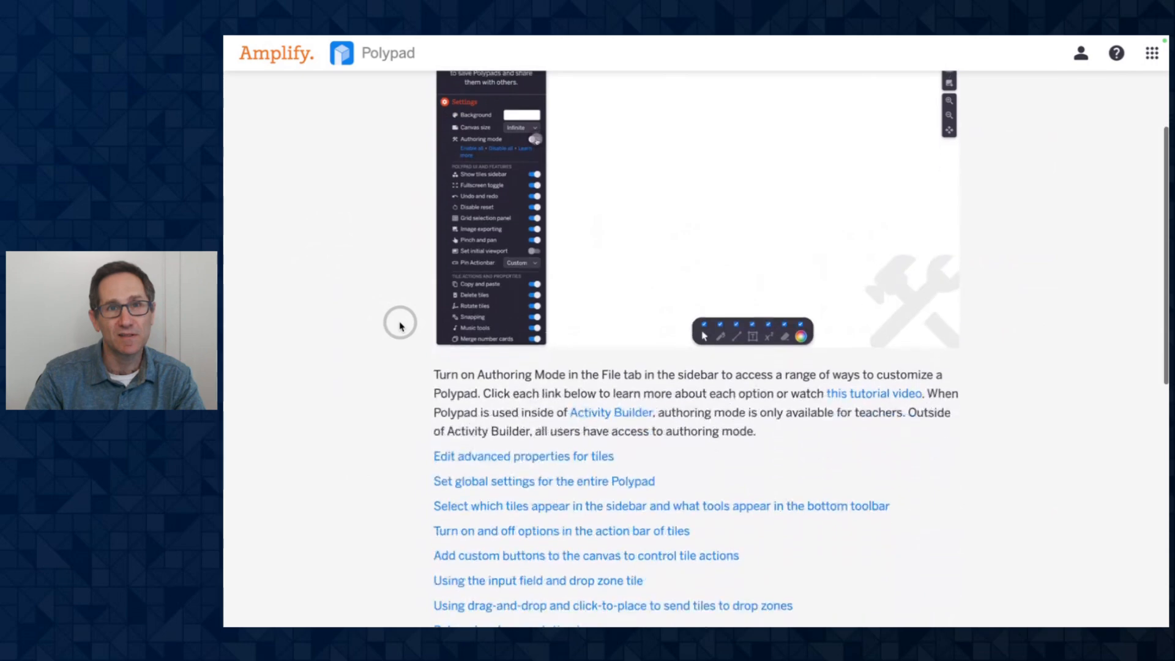
scroll(down, 3)
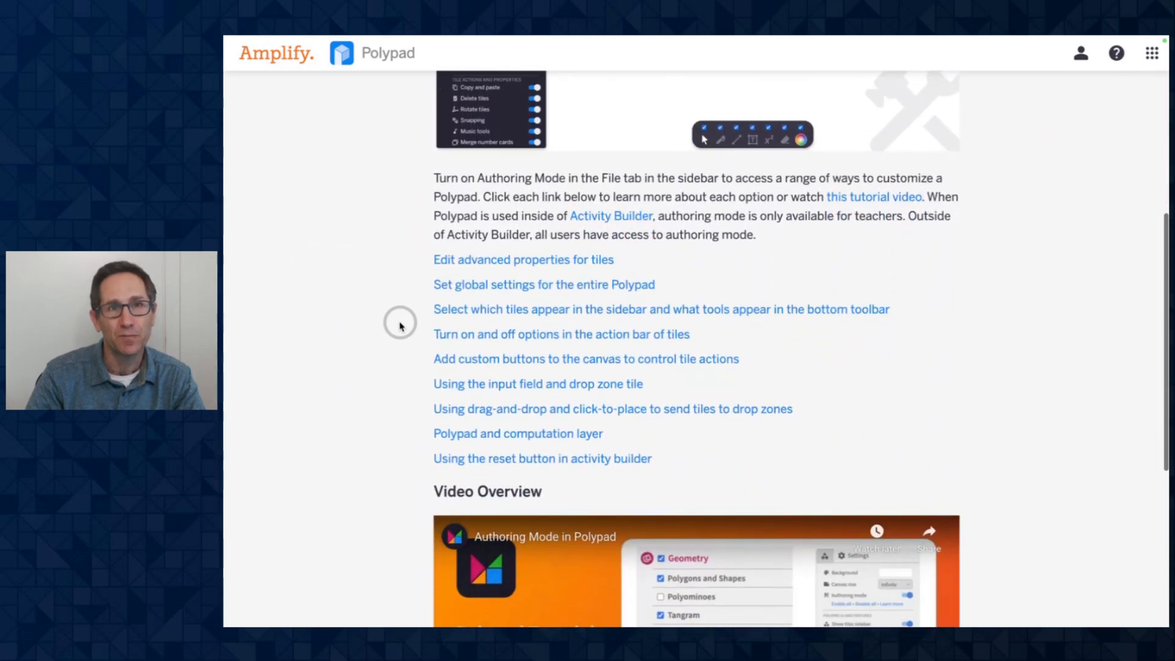
mouse_move(517, 433)
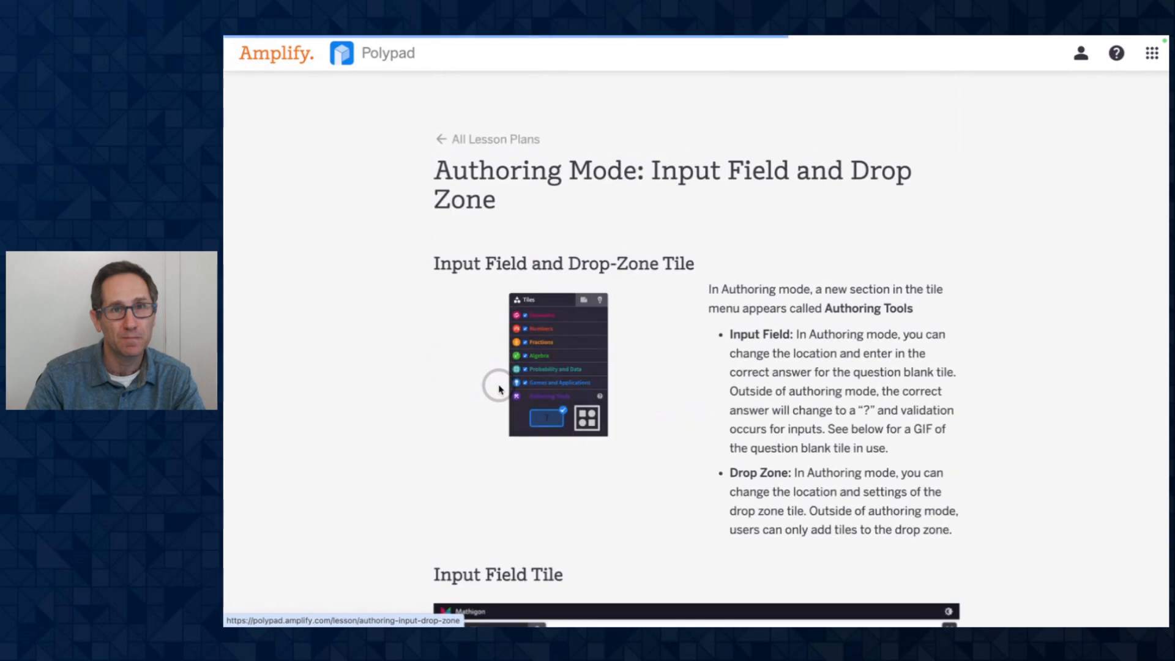
- Read through the match, compare and cover validation sections to the Other Authoring Tutorial Pages list
scroll(down, 3)
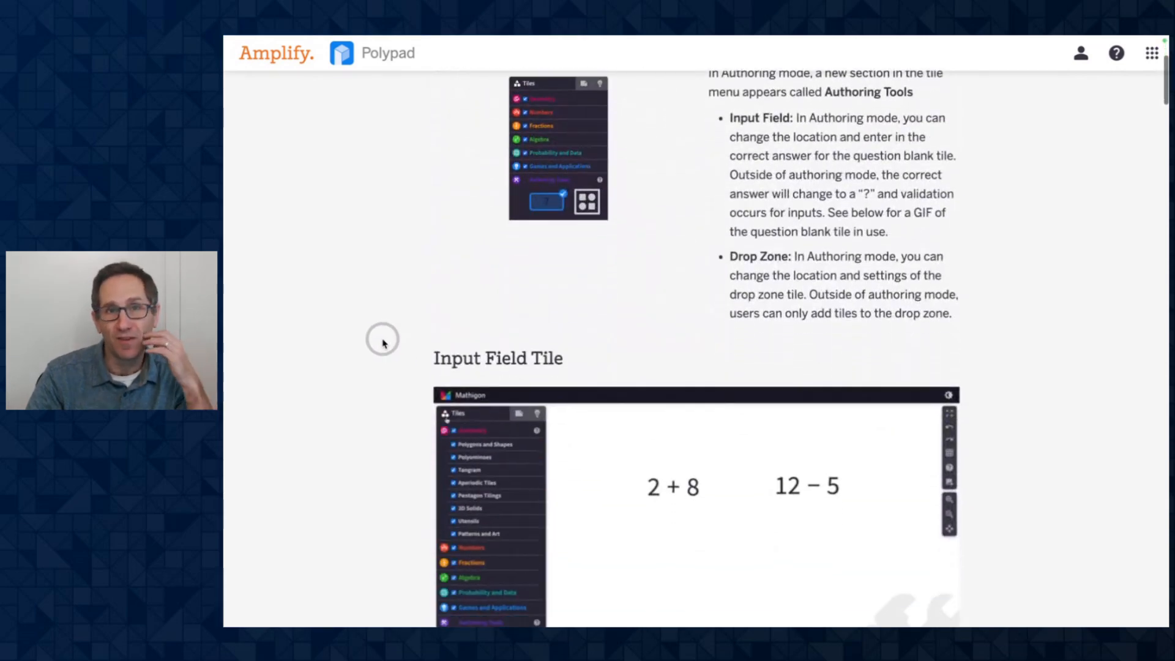
scroll(down, 3)
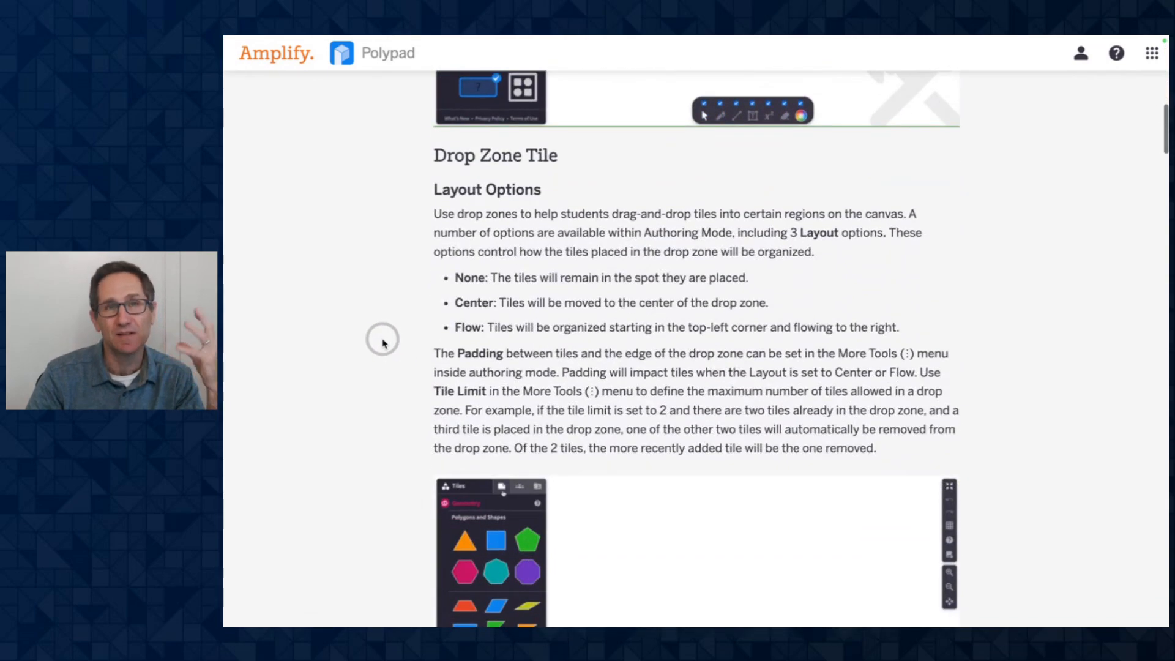
mouse_move(486, 287)
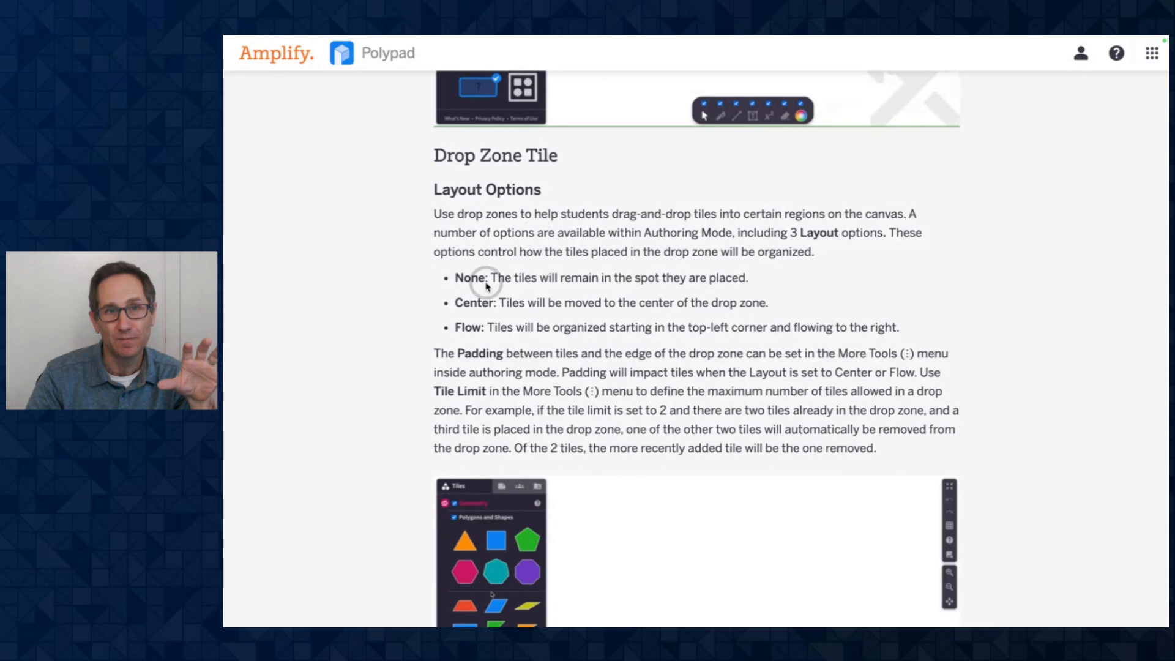
scroll(down, 3)
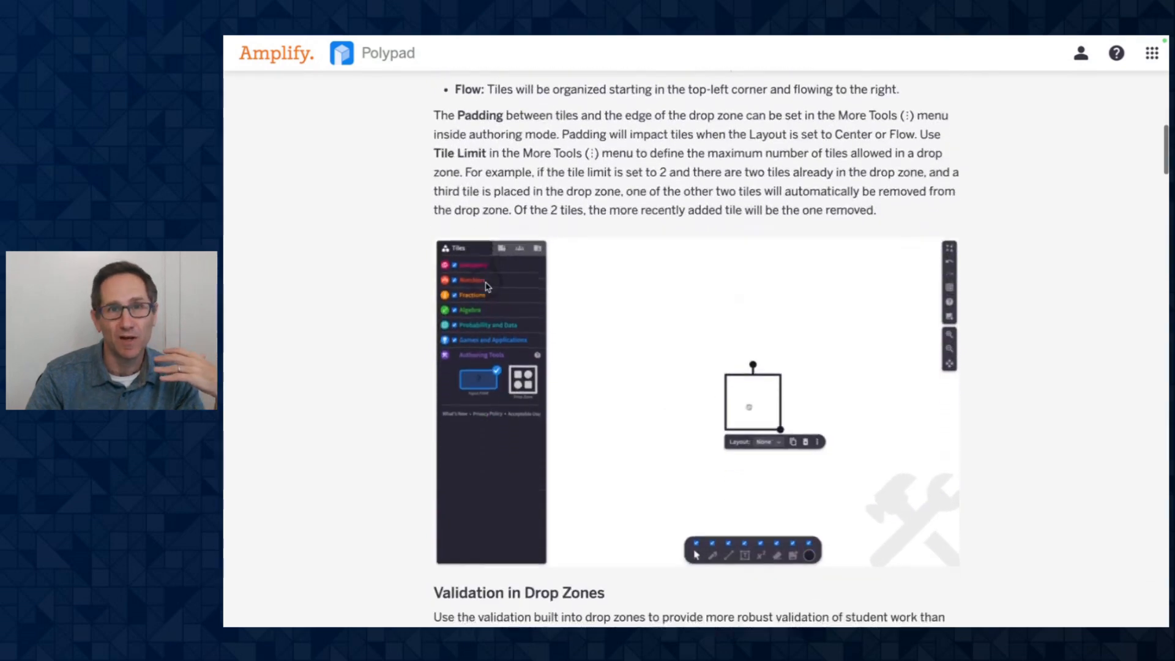
scroll(down, 3)
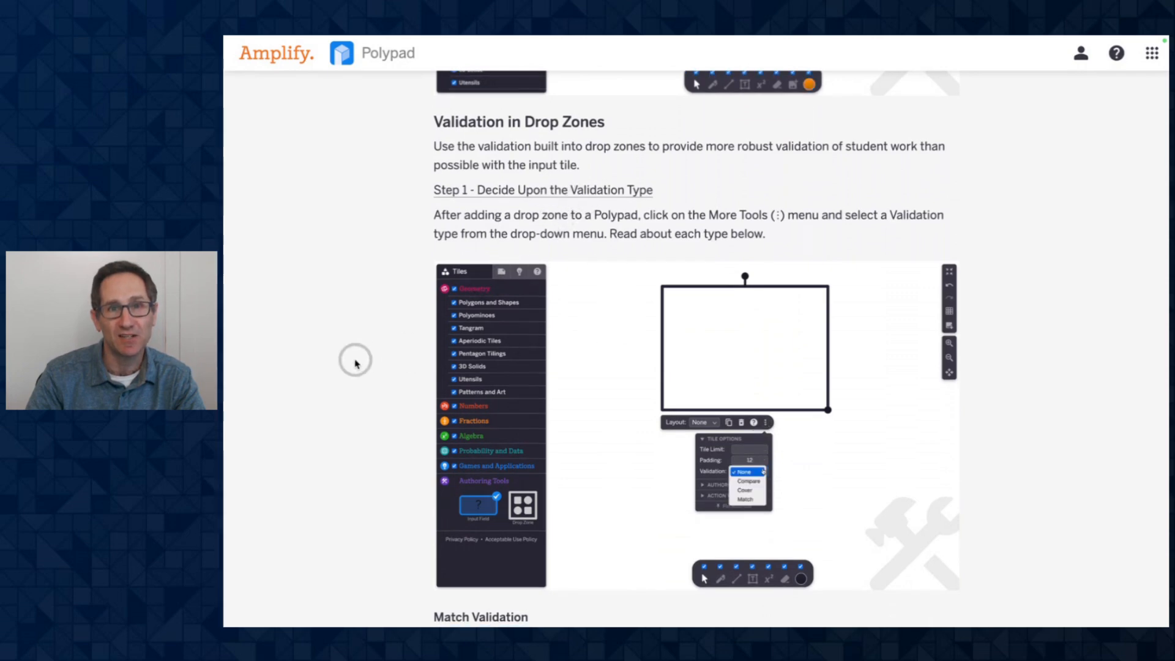
scroll(down, 3)
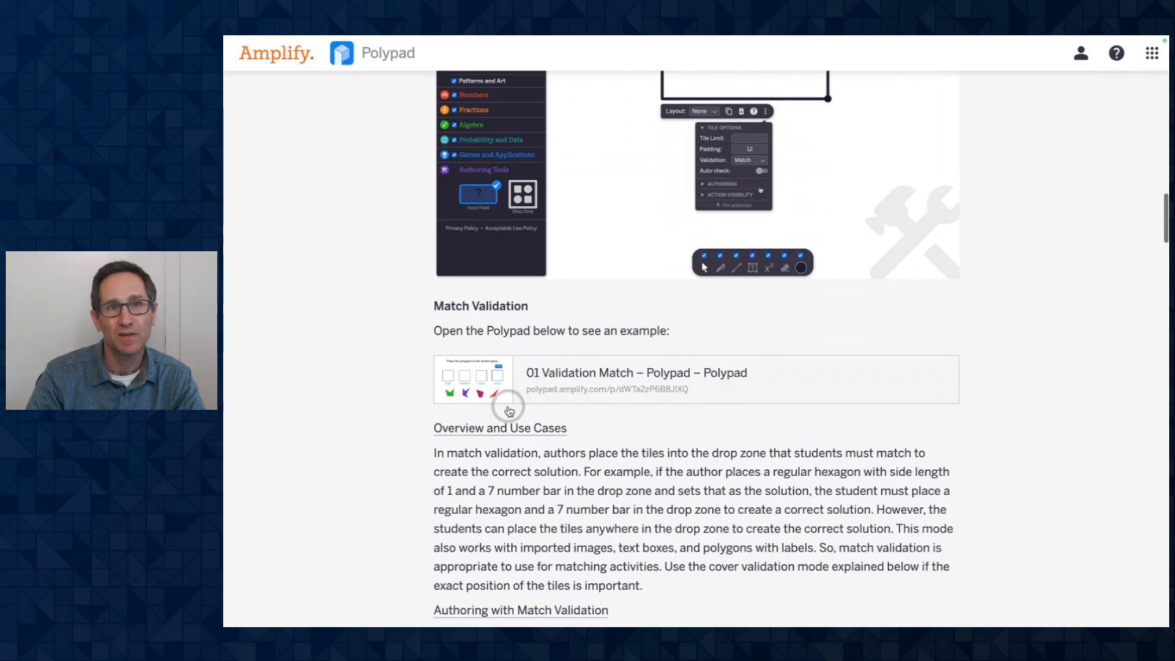
mouse_move(537, 389)
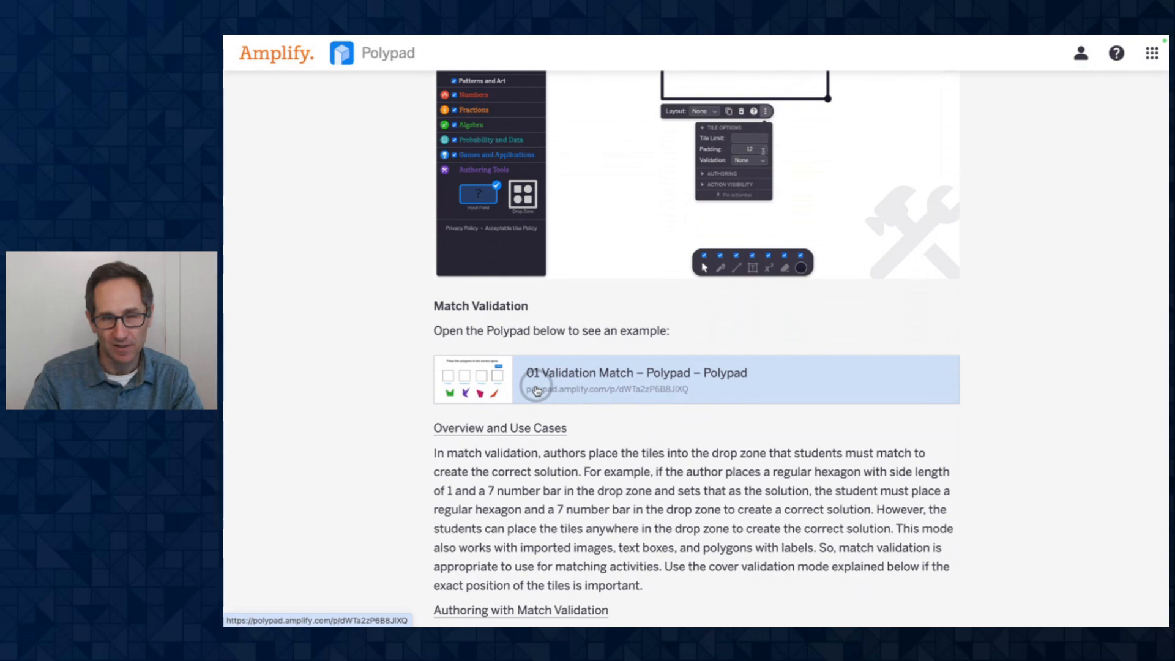
click(748, 160)
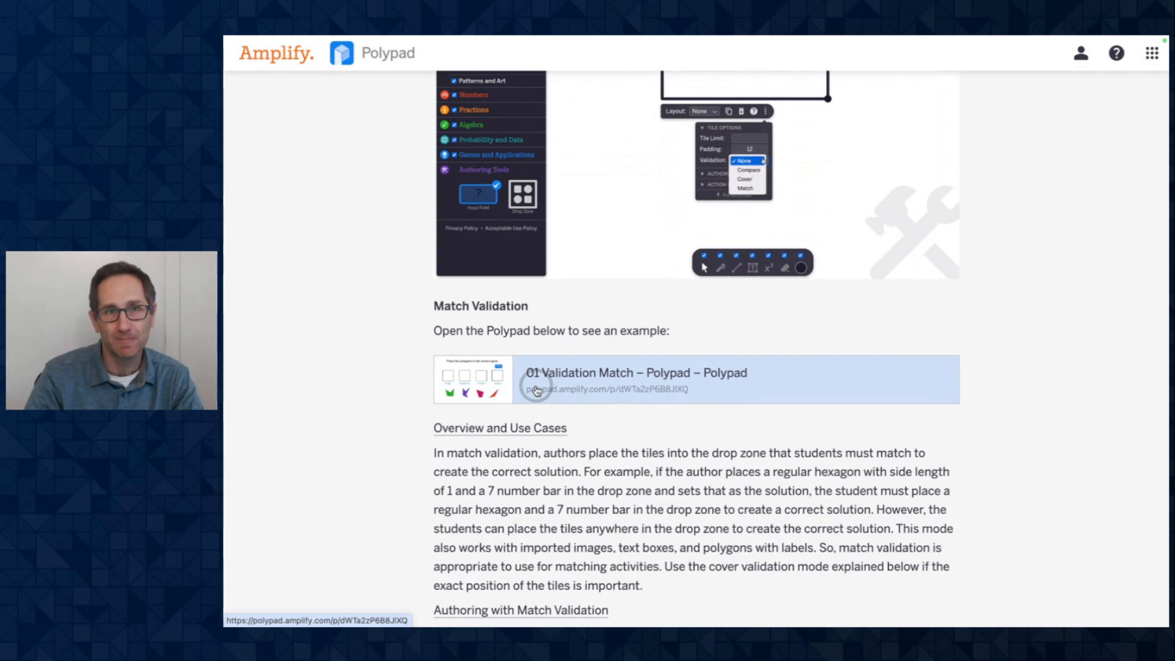
scroll(down, 3)
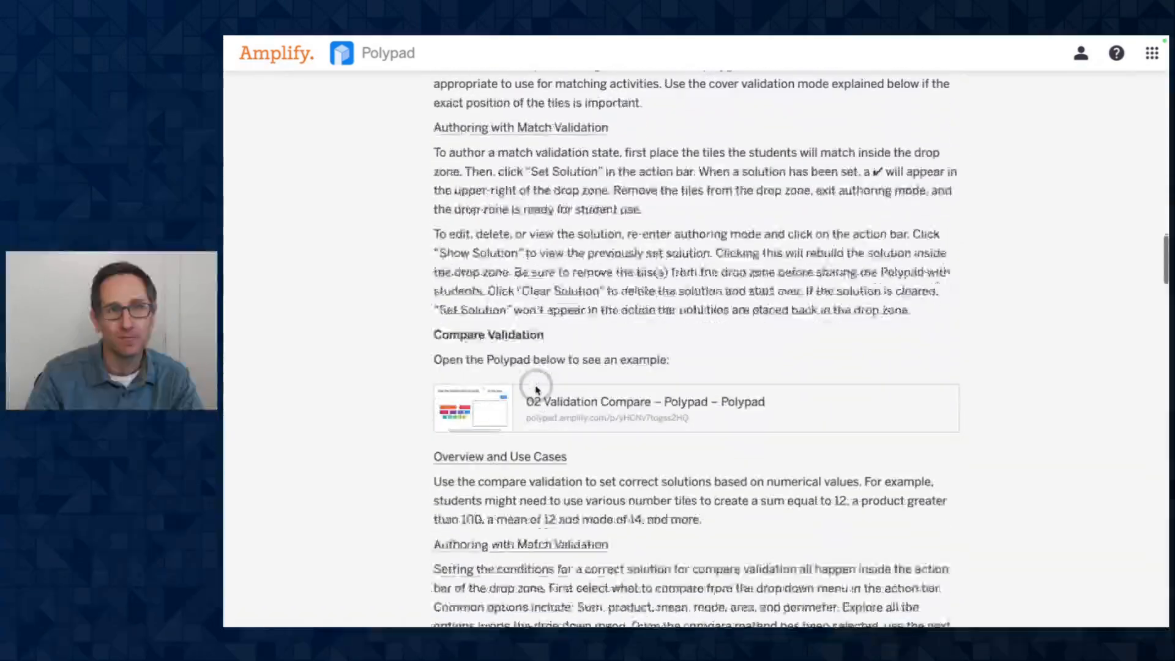
scroll(down, 3)
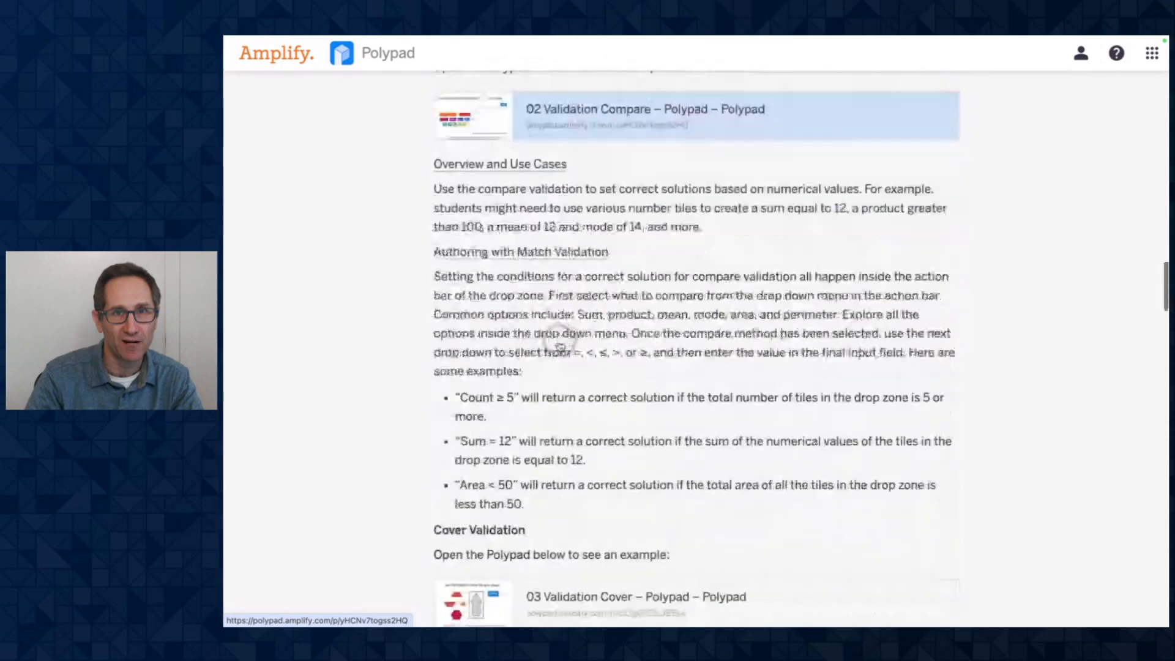
scroll(down, 3)
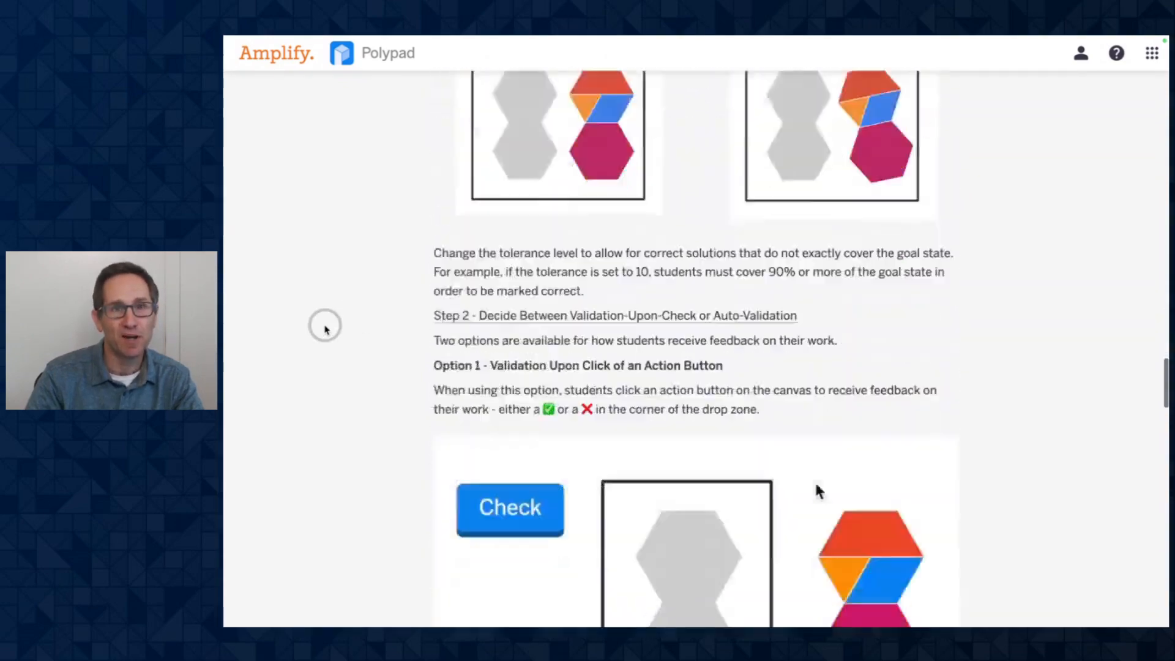
scroll(down, 3)
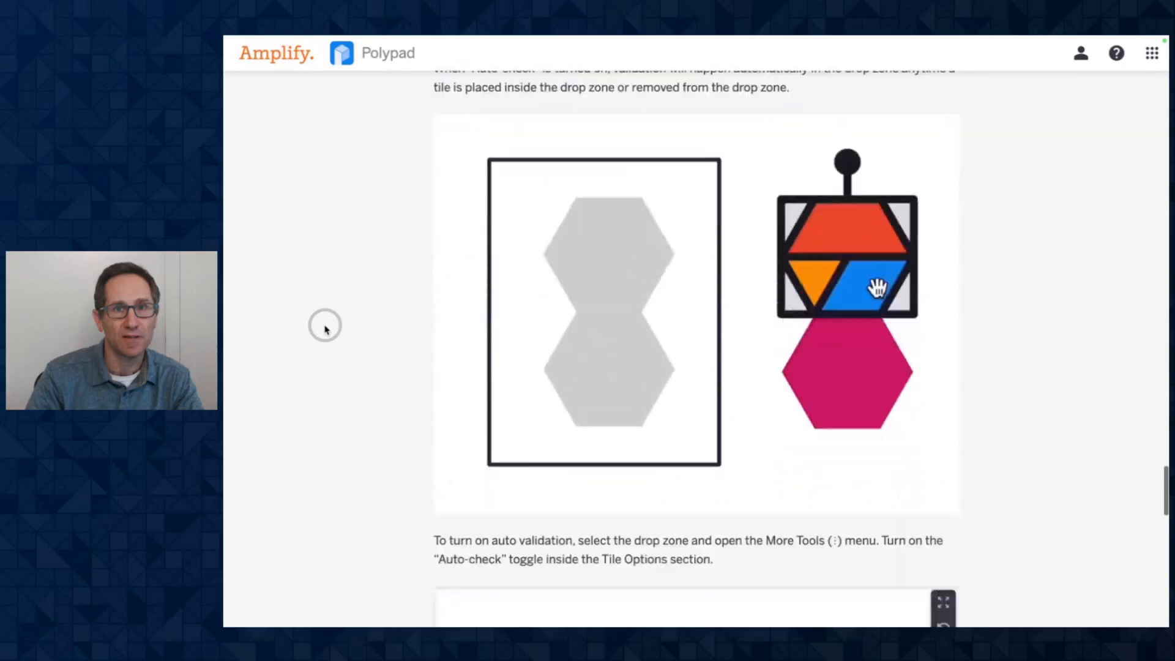
scroll(down, 3)
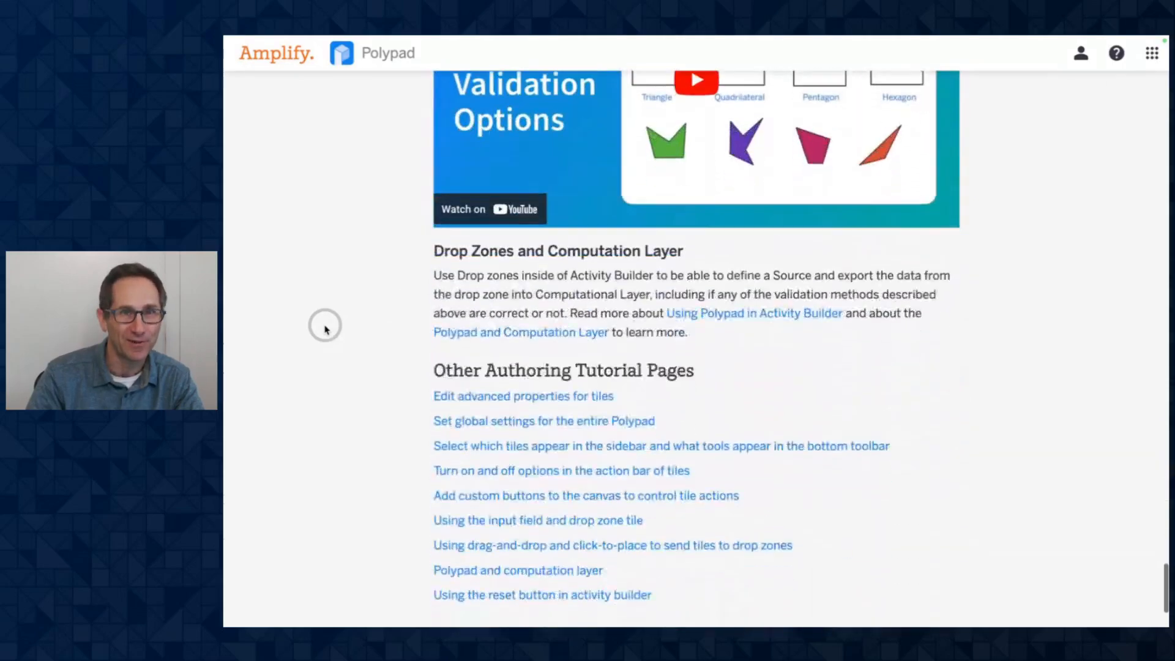
scroll(down, 3)
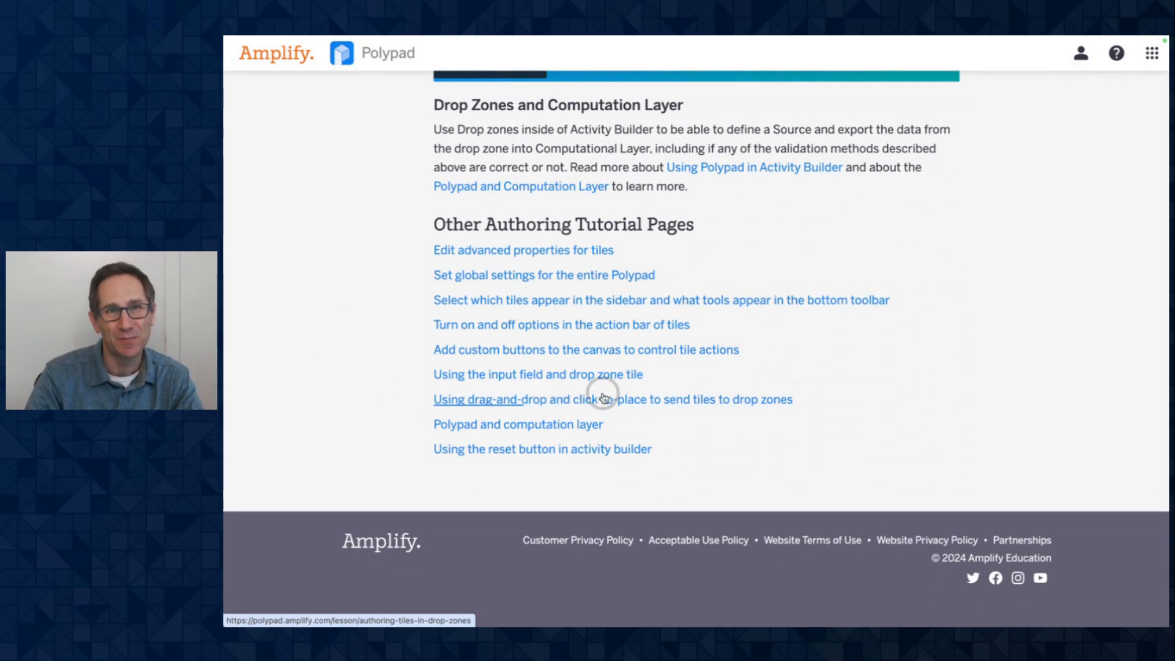
- Open the drag-and-drop/click-to-place tutorial and drop a polygon into its example's zone
click(612, 398)
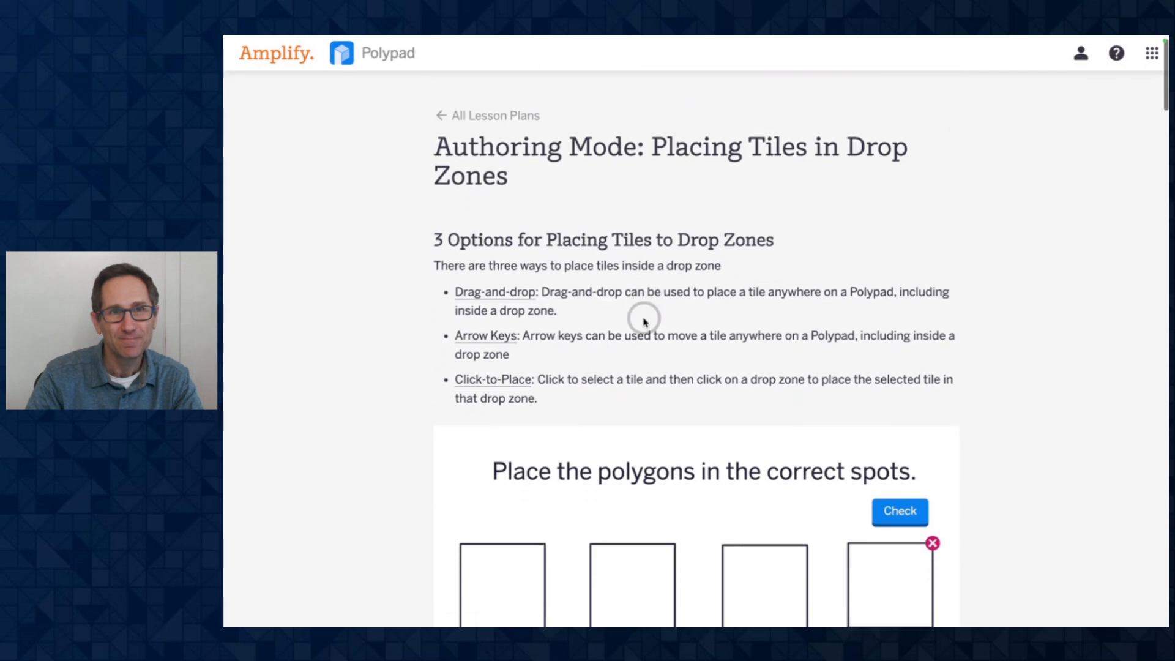
scroll(down, 3)
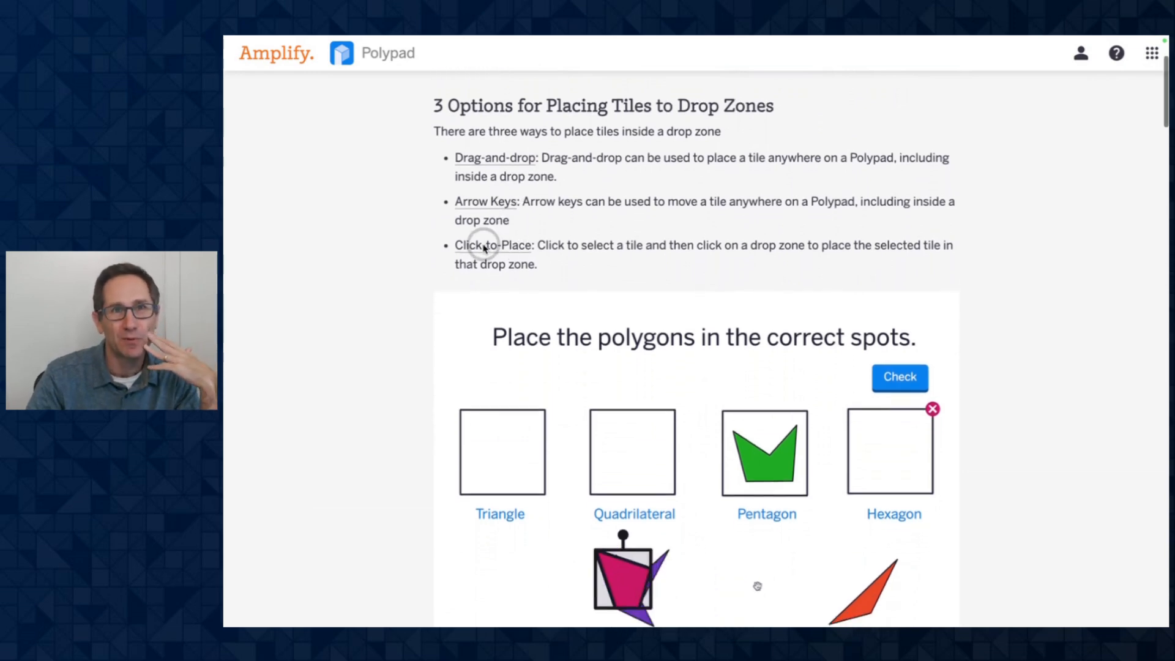
drag(622, 577, 634, 450)
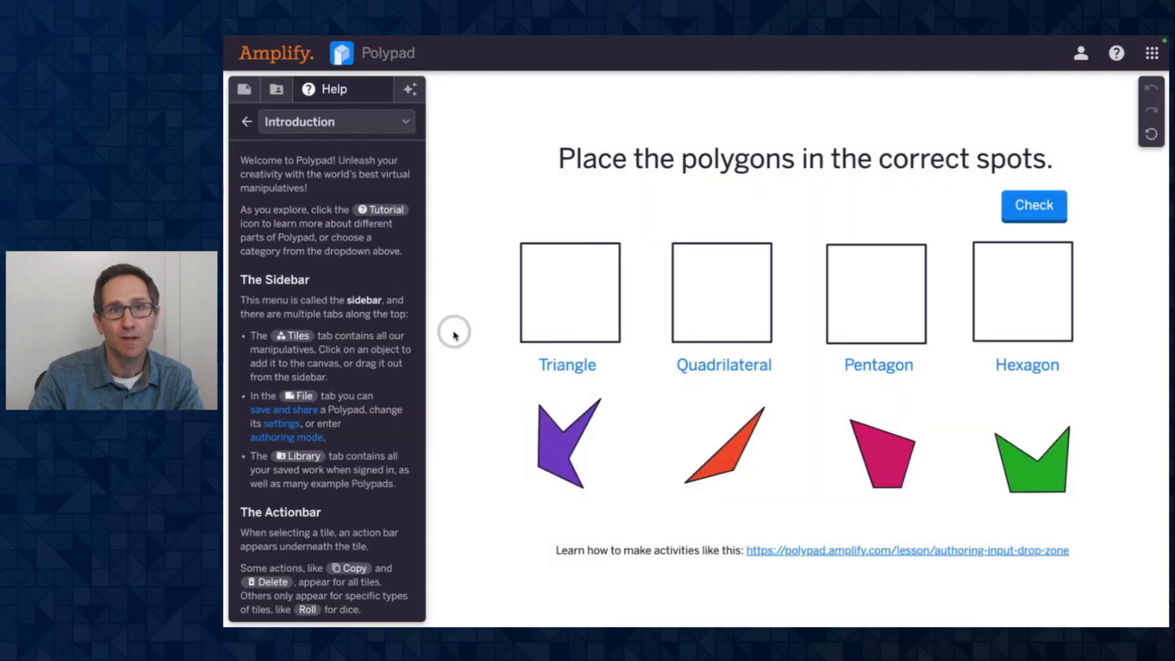
mouse_move(276, 90)
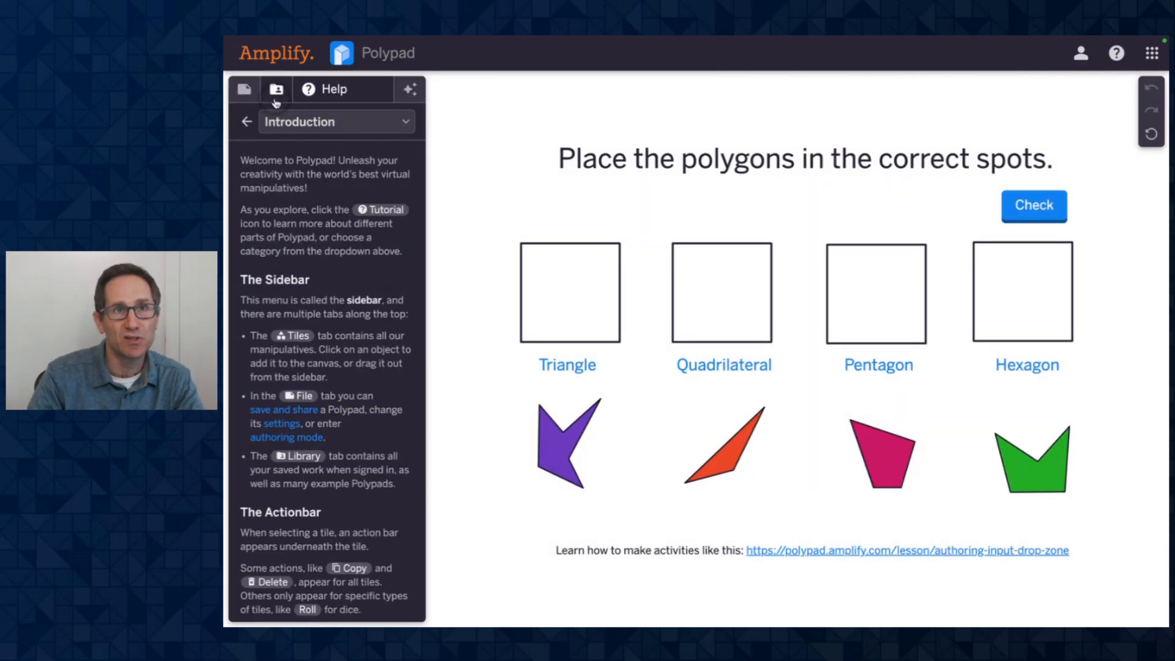
- Enable authoring and inspect the bottom drop zone's Stay in Dropzones authoring setting
click(244, 89)
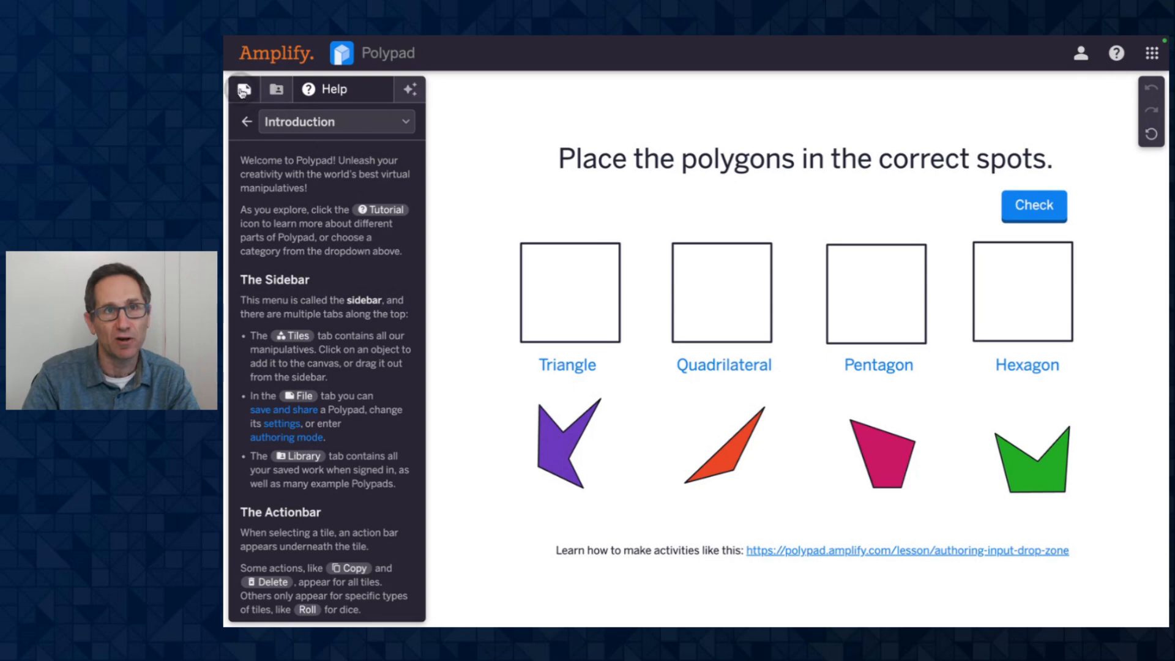
click(244, 90)
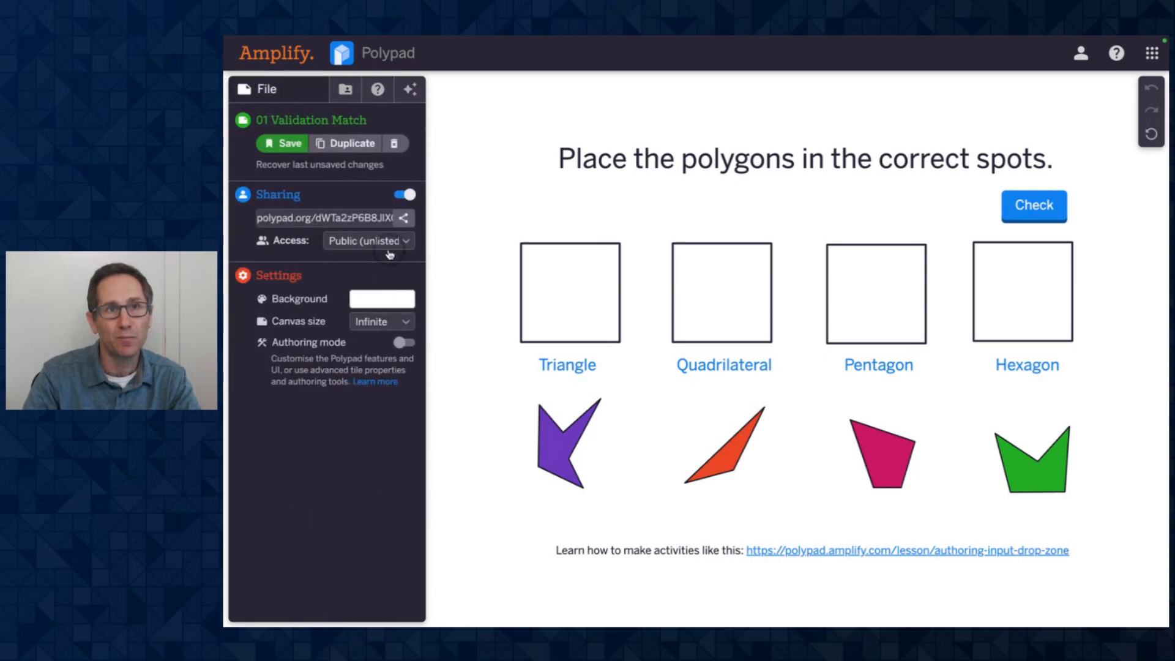
click(404, 343)
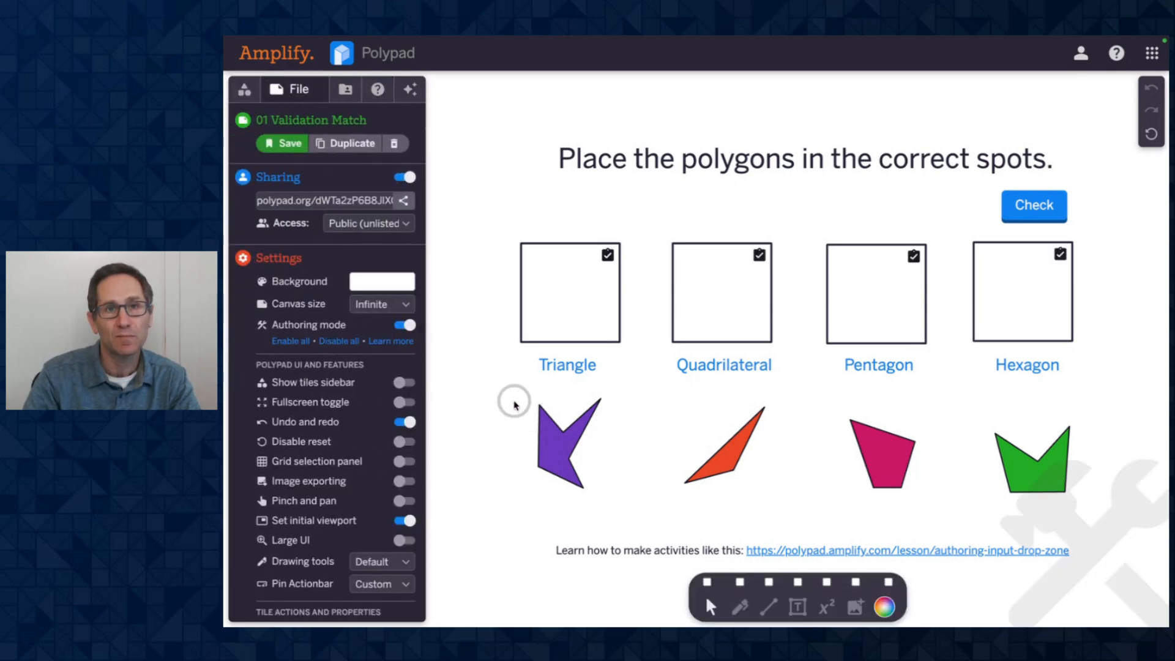
click(1038, 472)
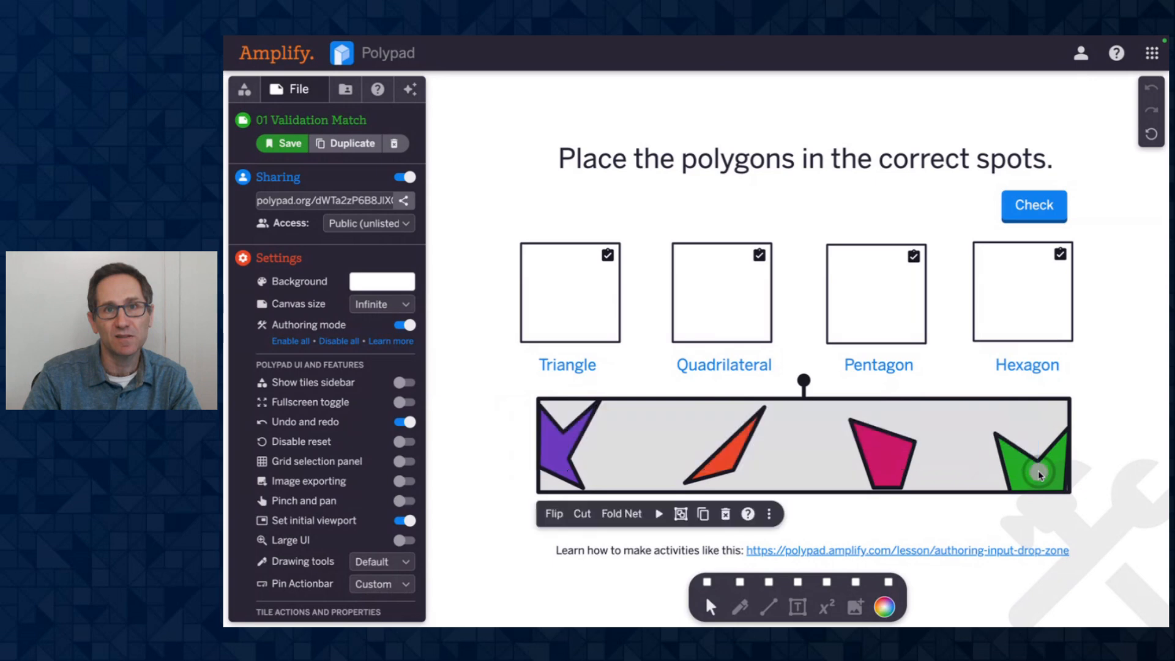
click(768, 514)
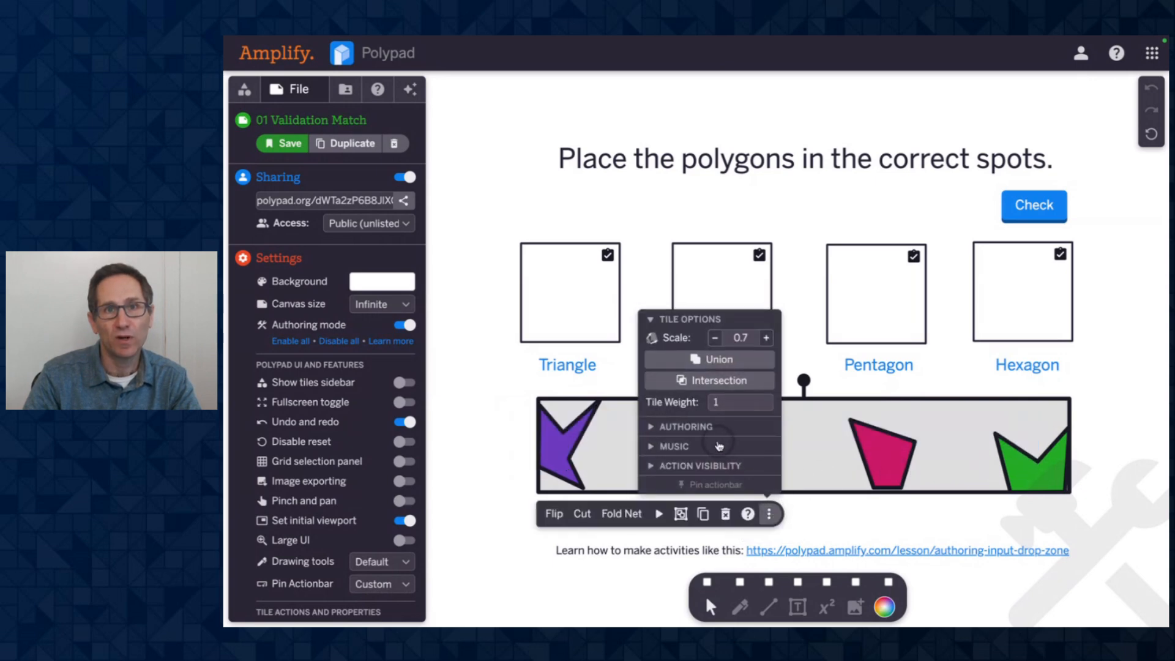
click(684, 427)
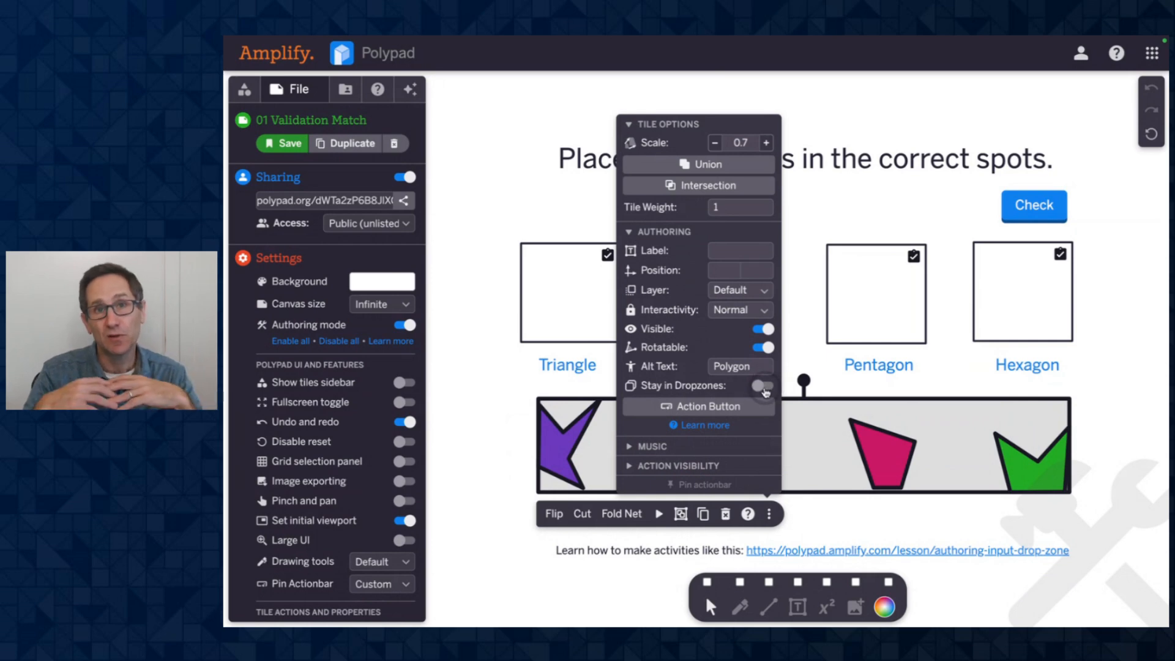
click(763, 385)
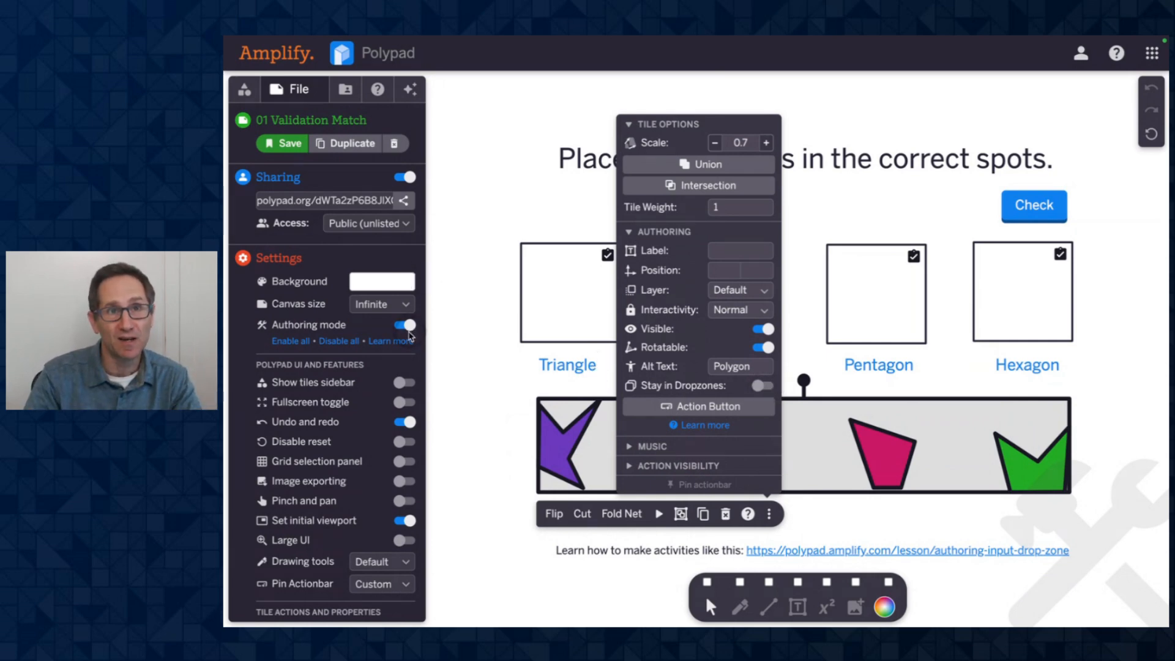
- With authoring off, drag the purple polygon toward Hexagon and back, then re-enable authoring
click(404, 325)
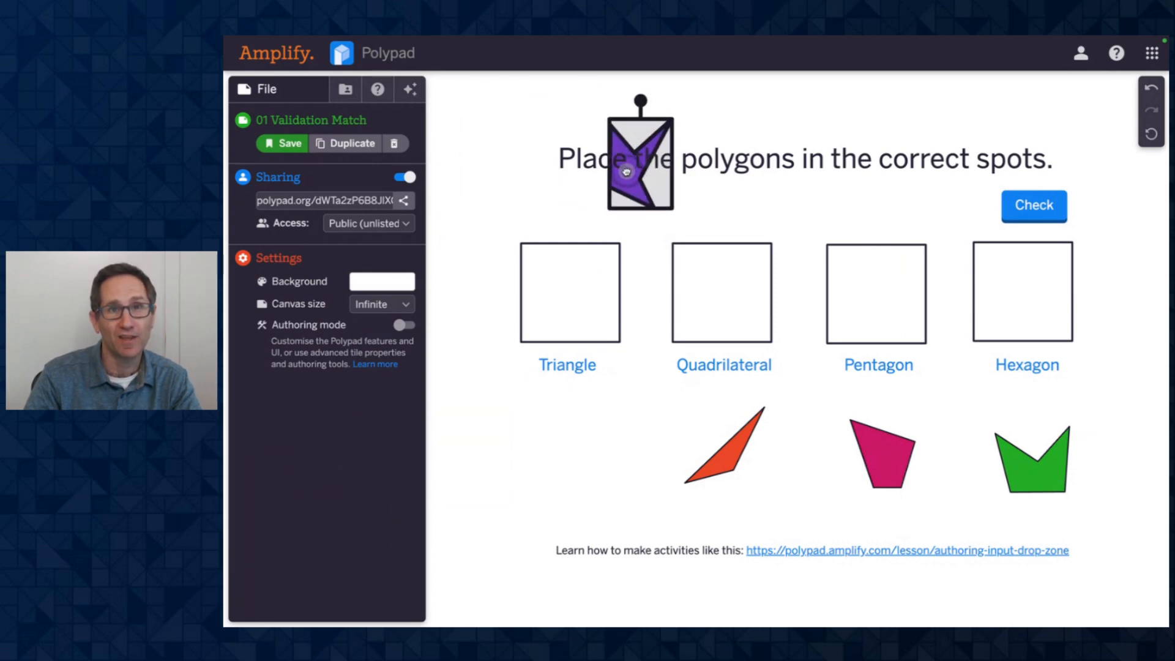
drag(641, 166, 1053, 210)
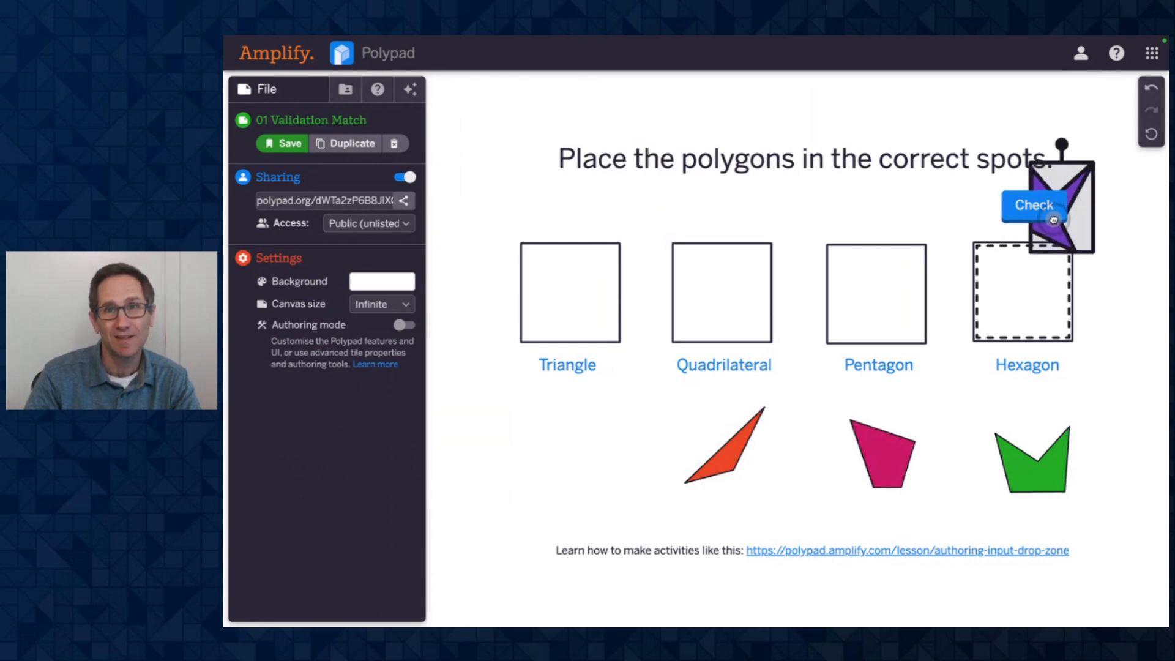
drag(1053, 217, 564, 447)
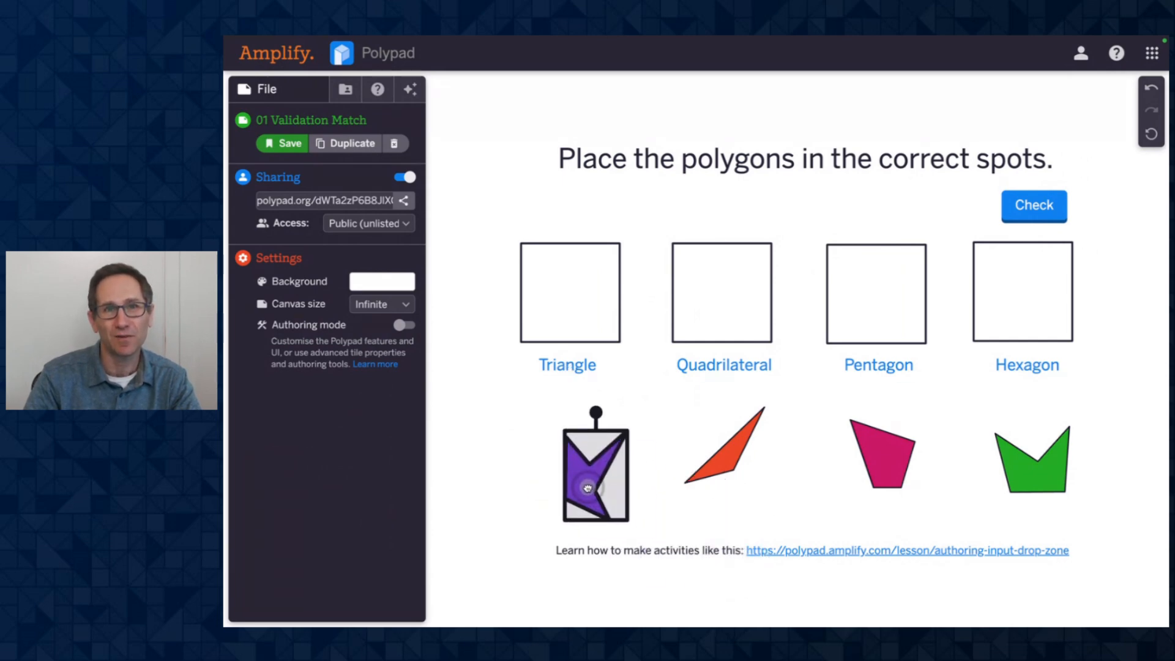
drag(594, 467, 570, 457)
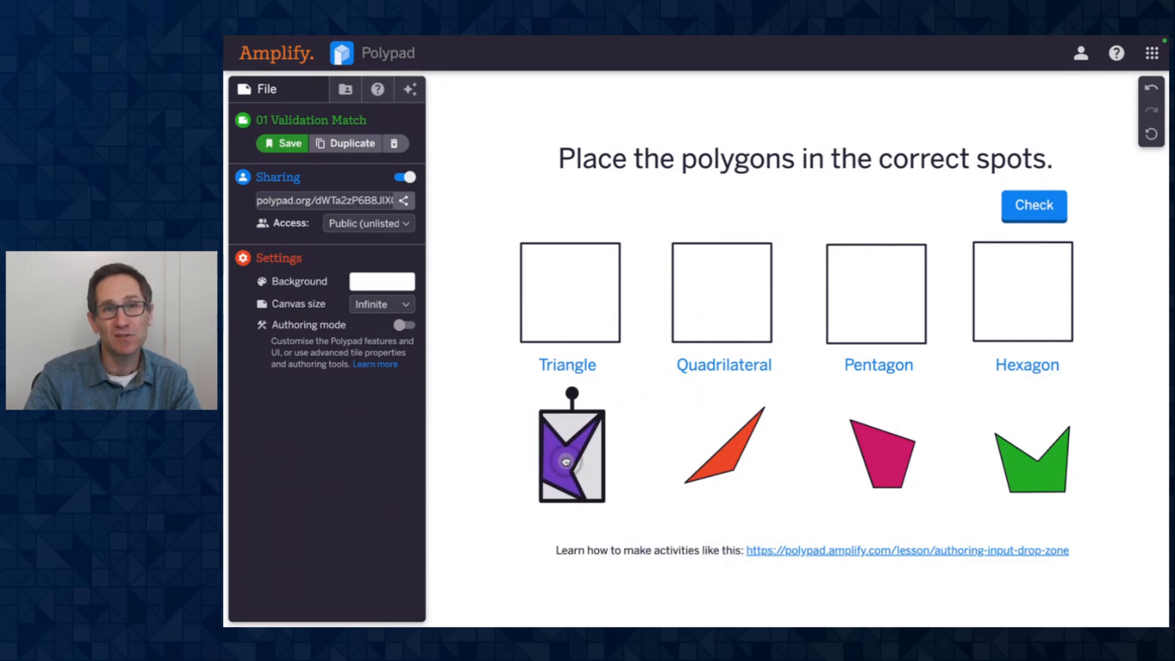
click(404, 324)
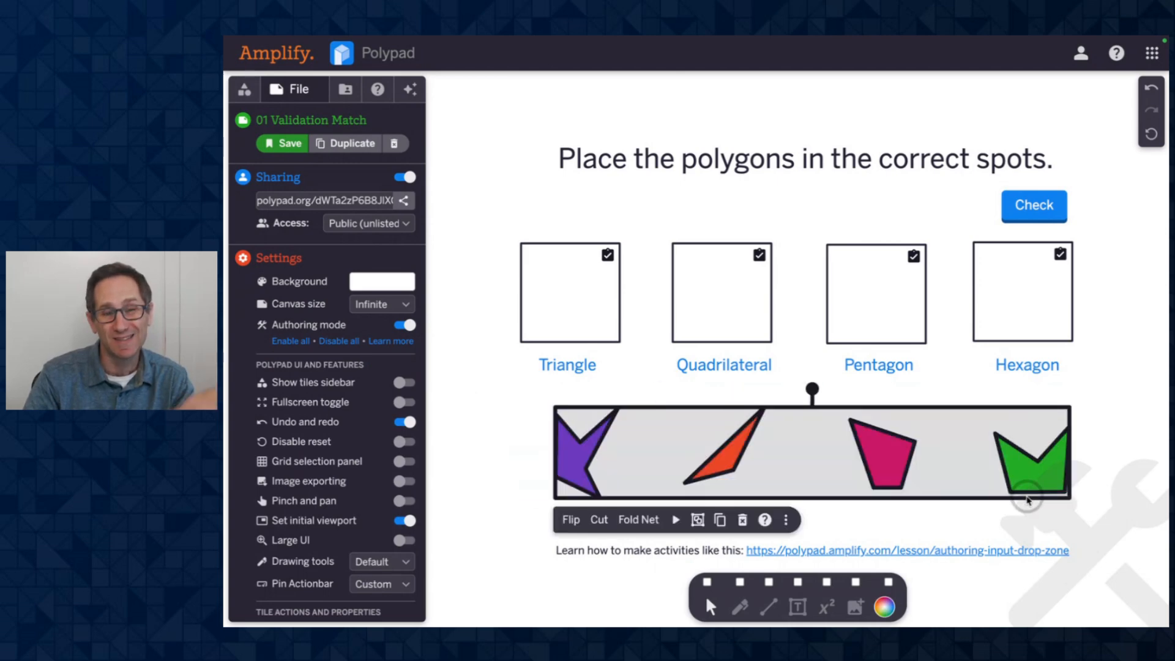
mouse_move(787, 519)
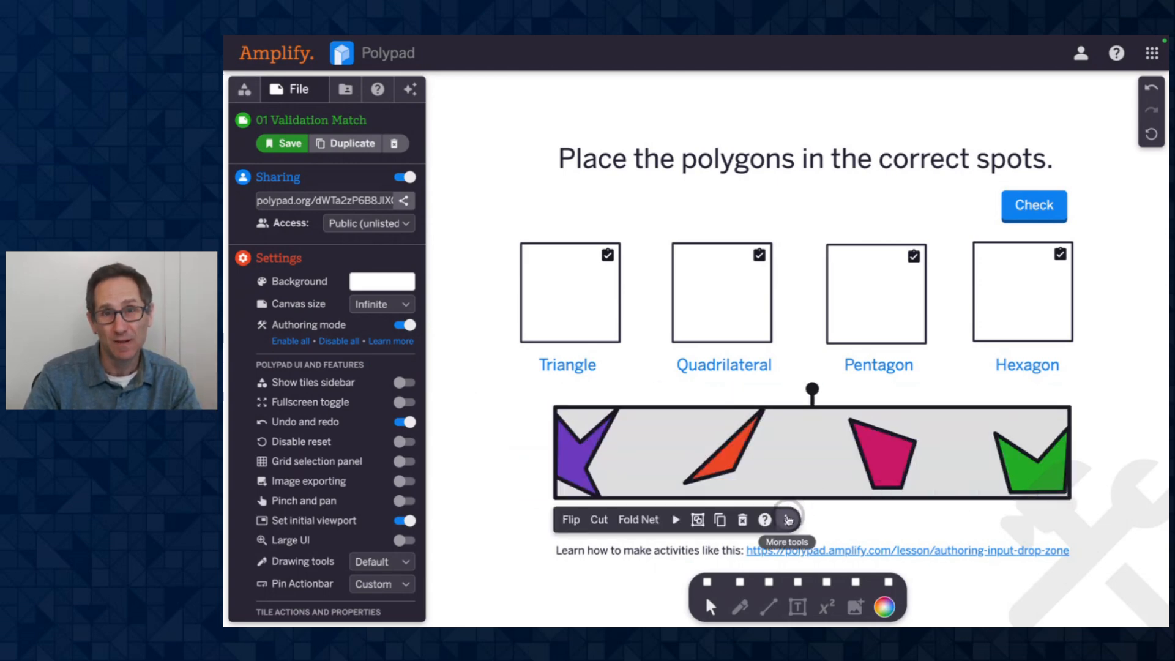
- Open More Tools for the bottom drop zone holding the four polygons
click(785, 520)
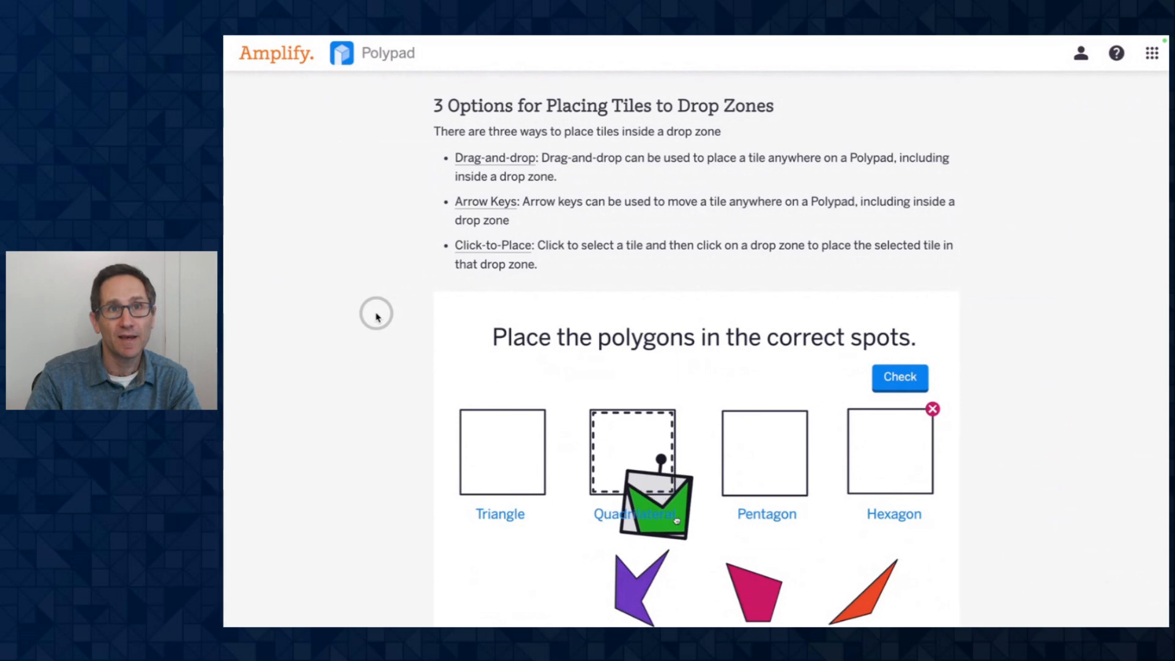
- Scroll to the Stay in Drop Zones example and move the green polygon into the Triangle zone
scroll(down, 3)
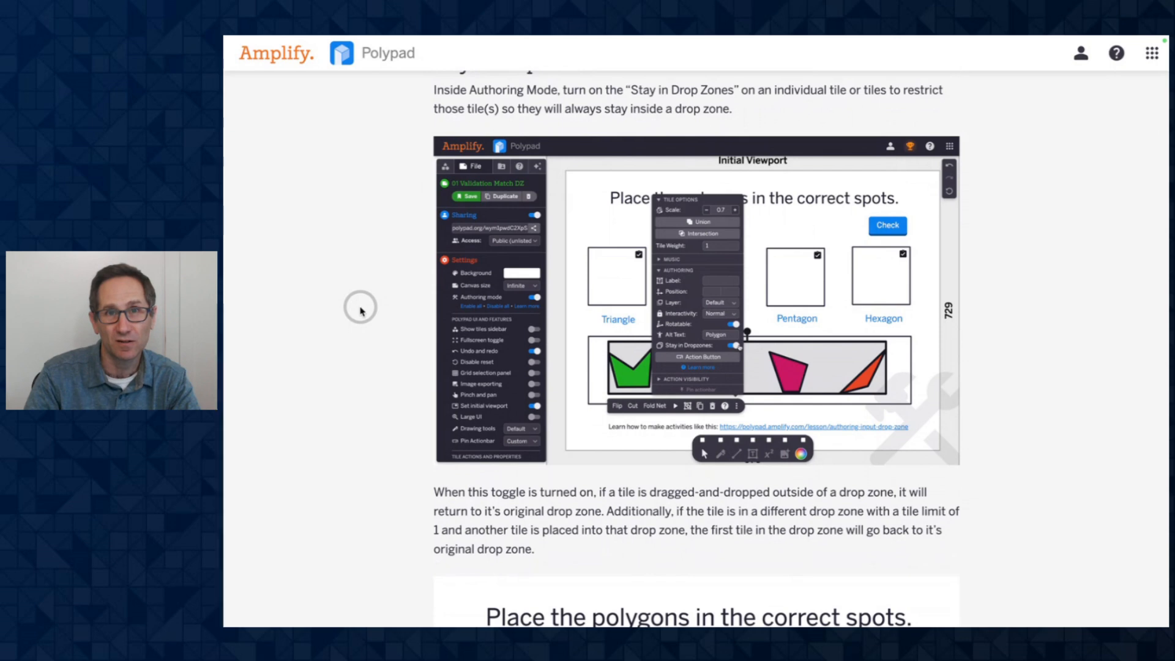
scroll(down, 3)
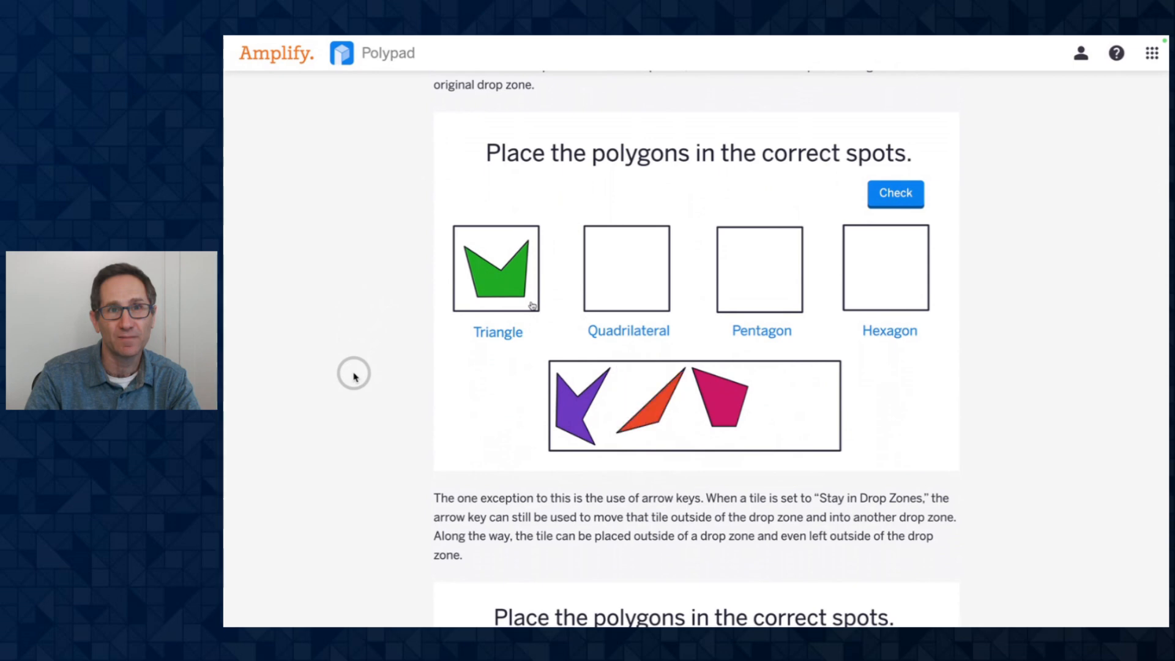
drag(497, 267, 471, 390)
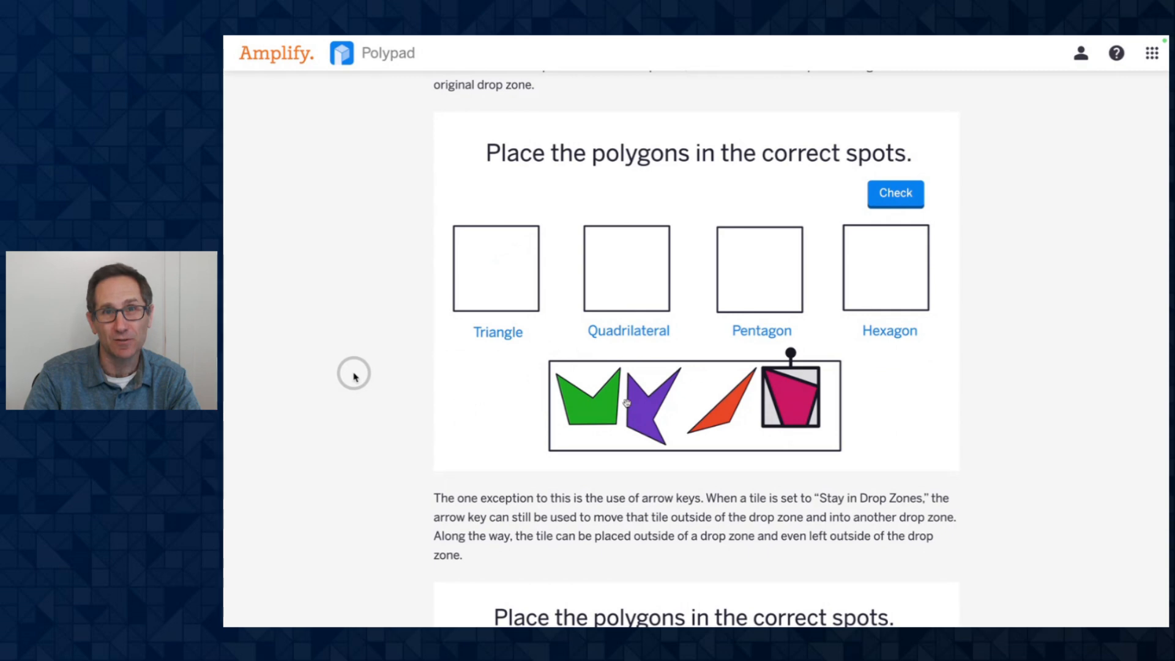
drag(592, 404, 497, 268)
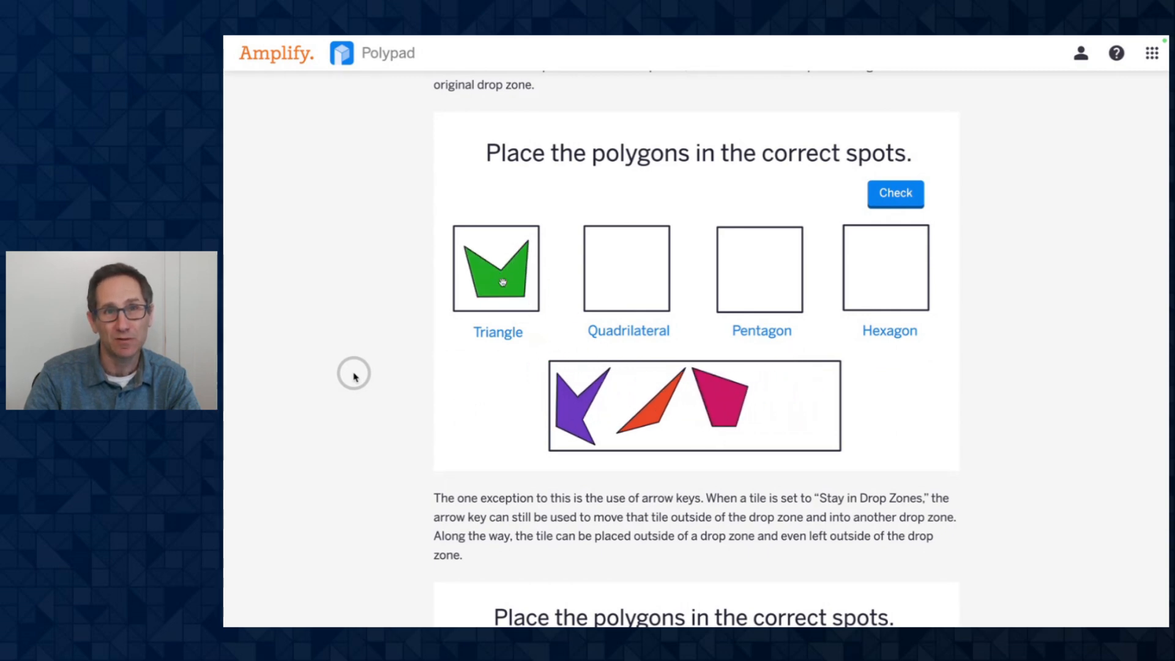
- Pull the red triangle out of its zone and drag the pink polygon into the next example's Triangle zone
scroll(down, 3)
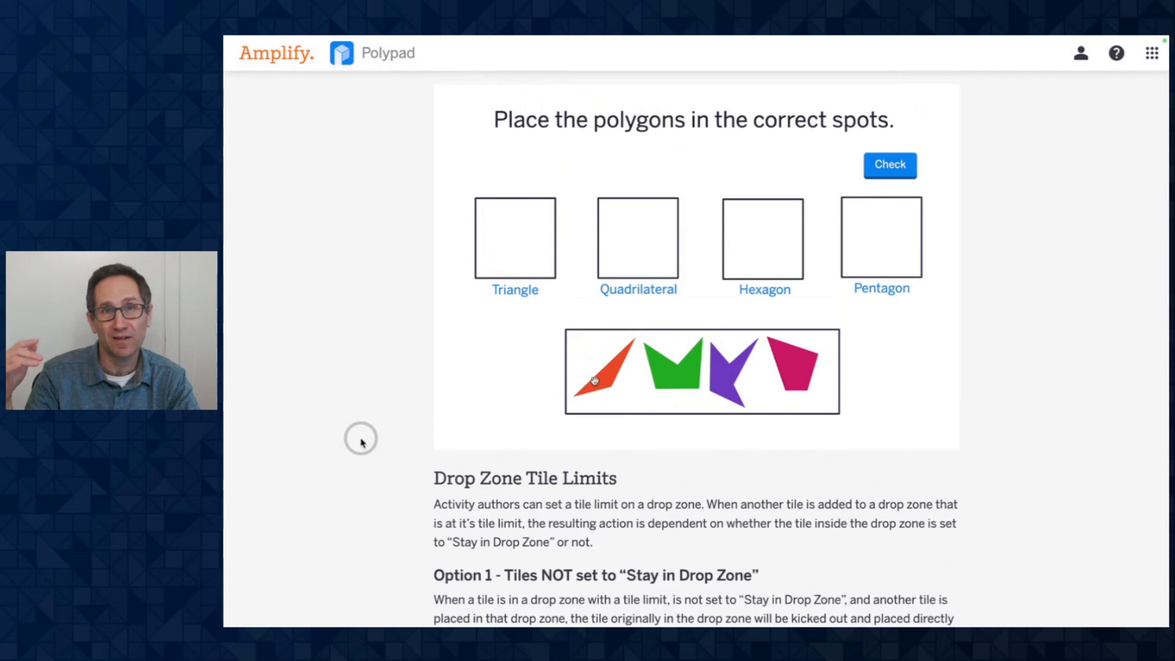
drag(597, 377, 515, 353)
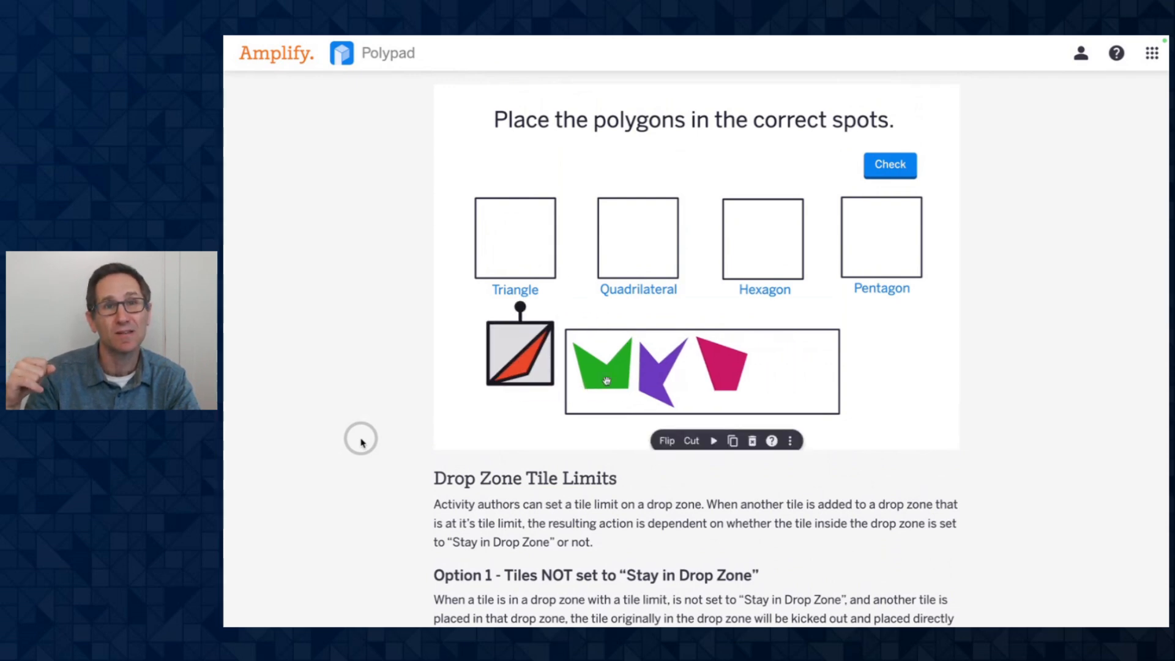
drag(519, 352, 515, 240)
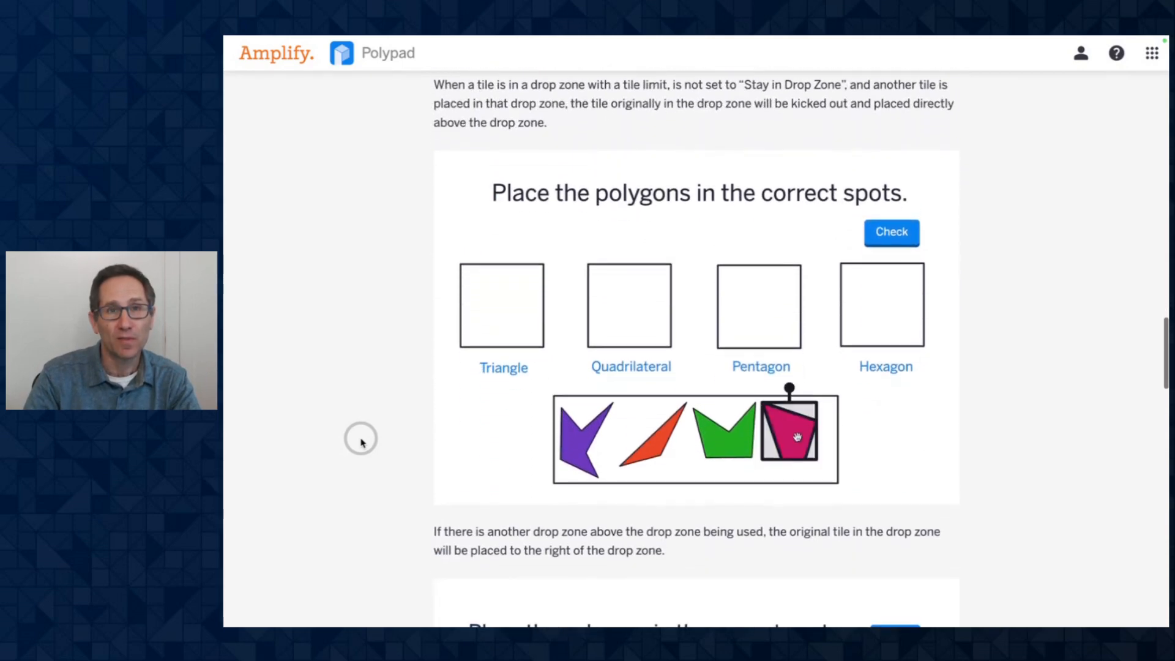
drag(787, 431, 502, 303)
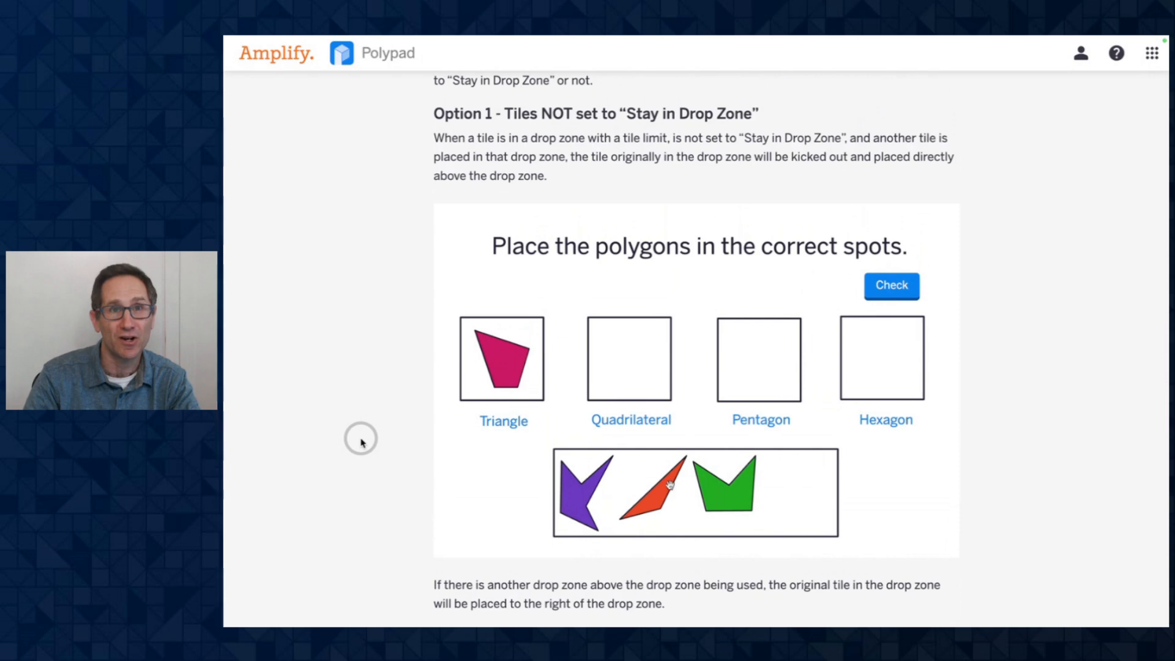
- Drag the pink shape, then other tiles, into the Option 1 demo's Triangle zone, reaching Option 2
click(662, 492)
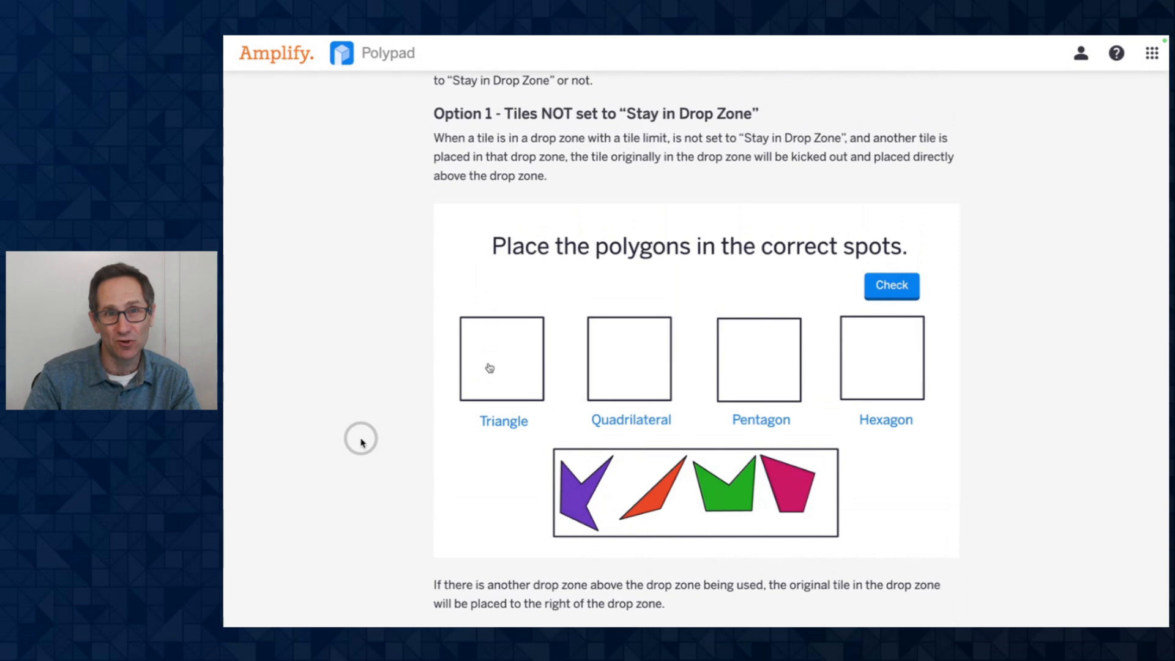
drag(780, 491, 501, 356)
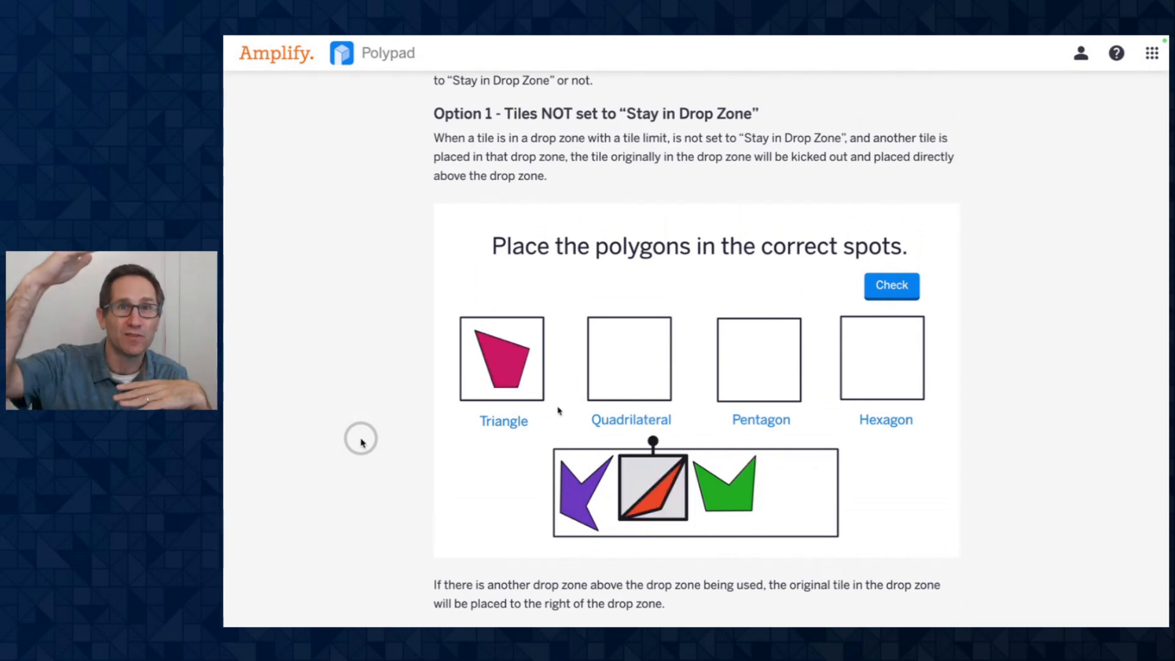
drag(654, 488, 502, 356)
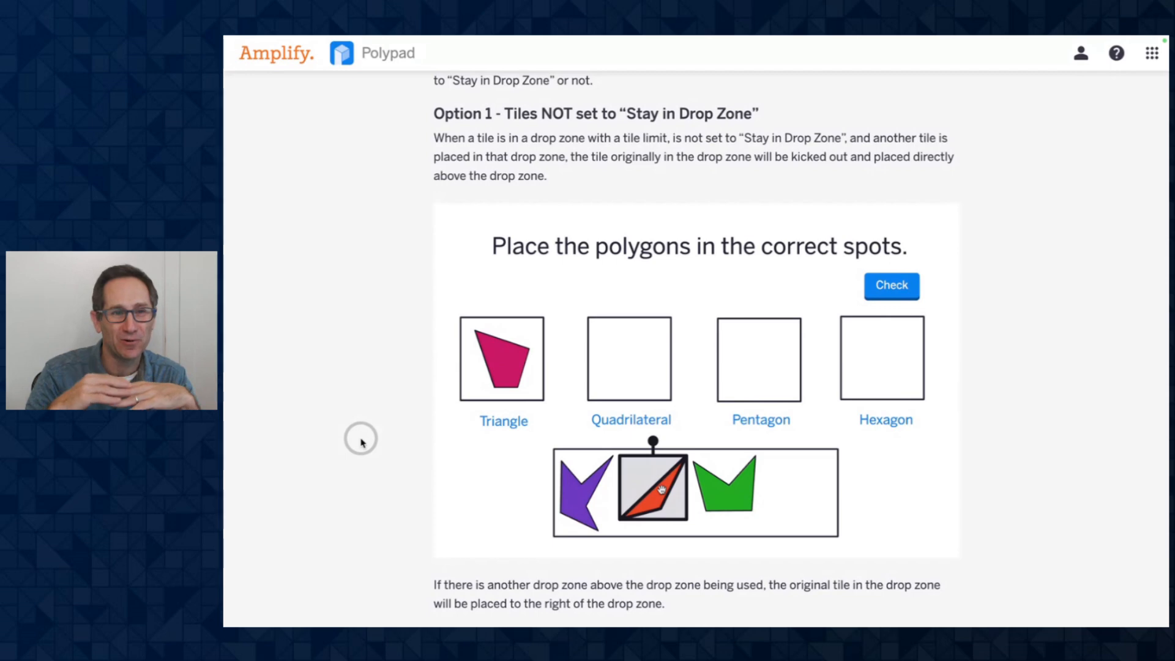
drag(652, 491, 502, 357)
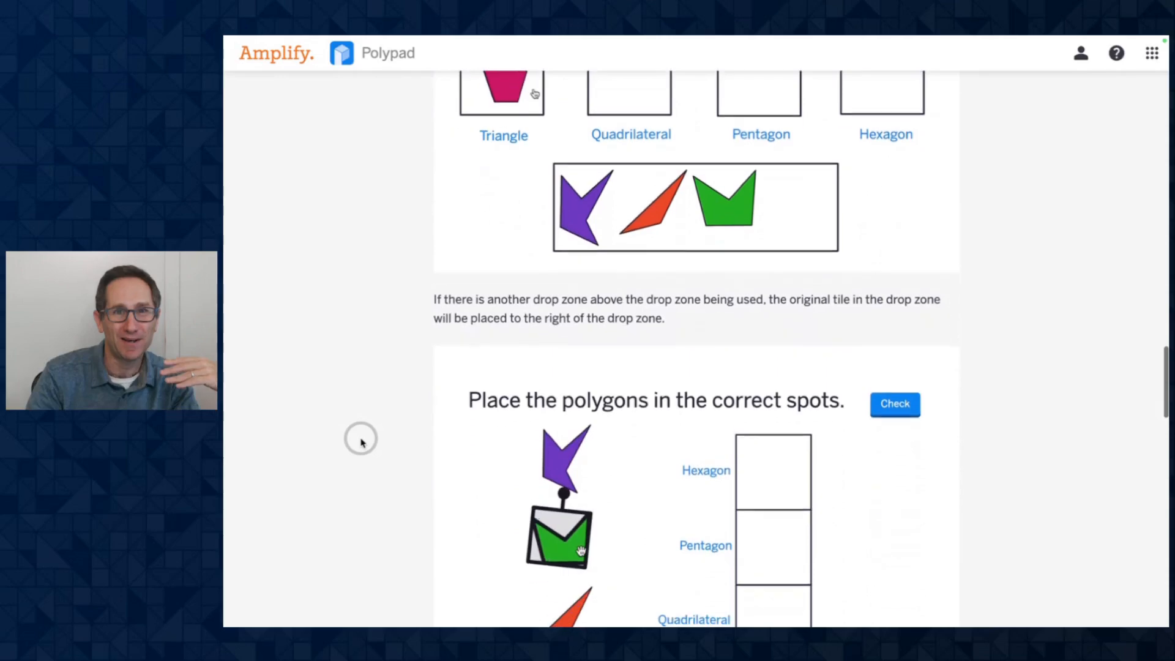
scroll(down, 3)
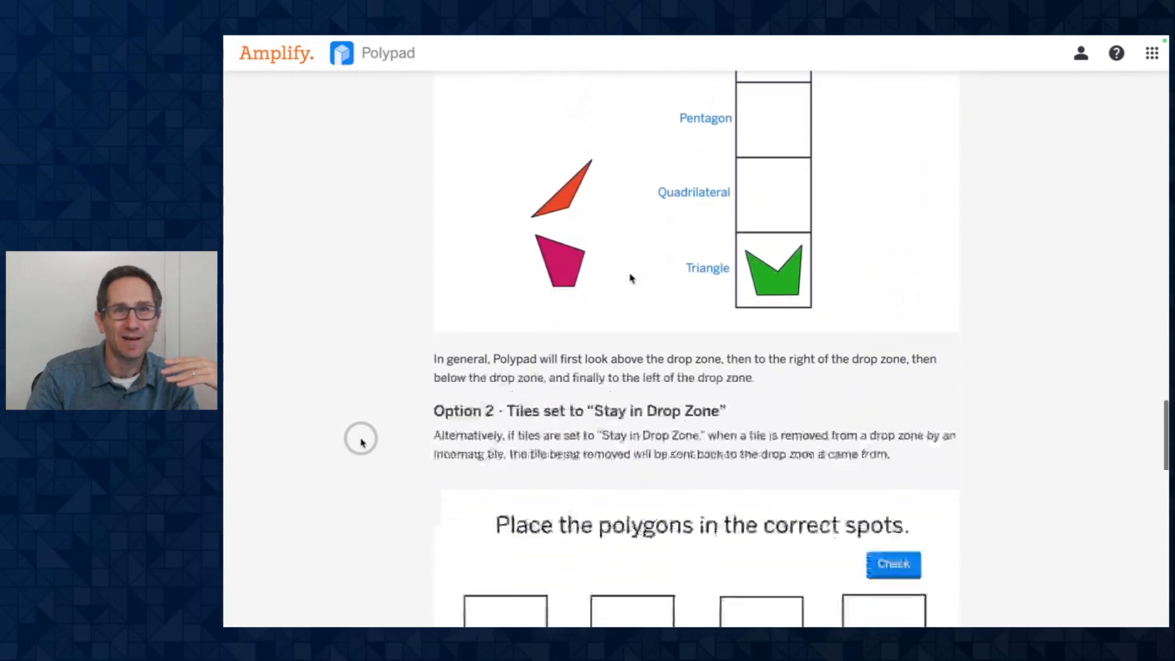
- Place the green tile in the Pentagon zone and the purple tile in the Triangle zone
scroll(down, 3)
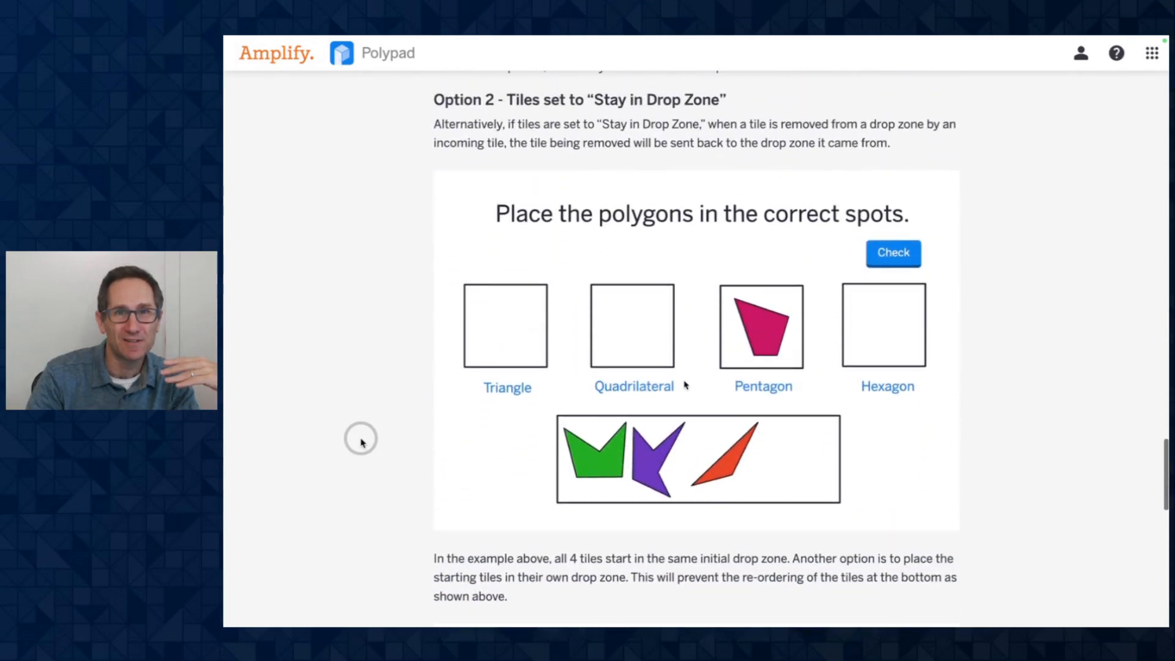
click(598, 458)
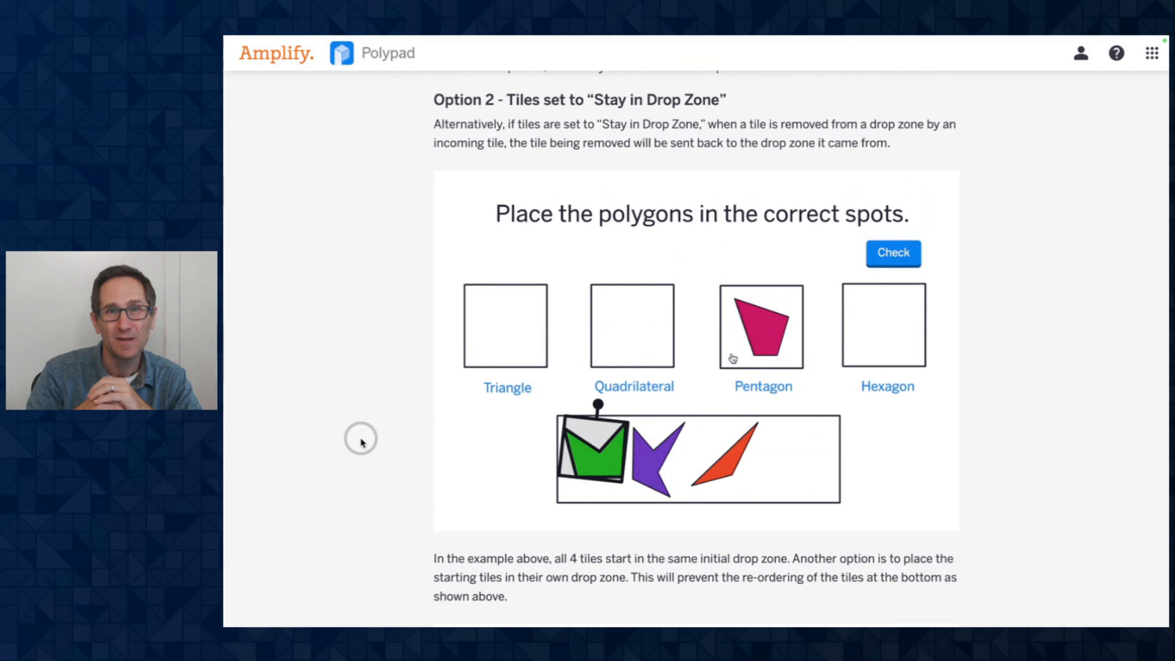
drag(592, 457, 761, 327)
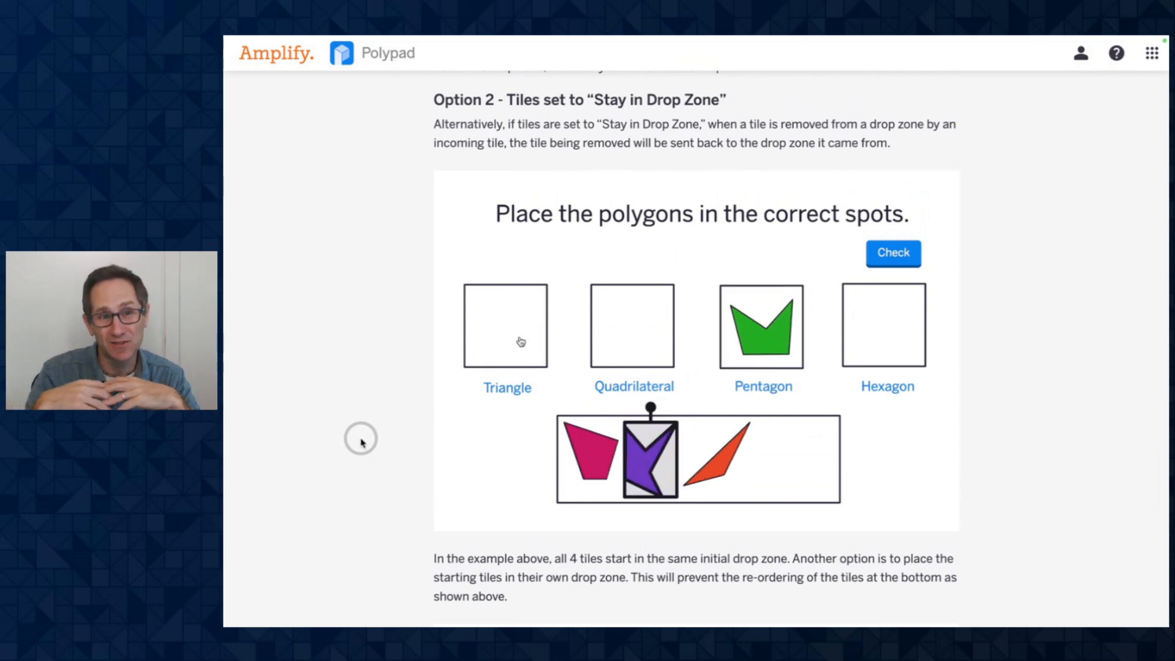
drag(650, 457, 505, 324)
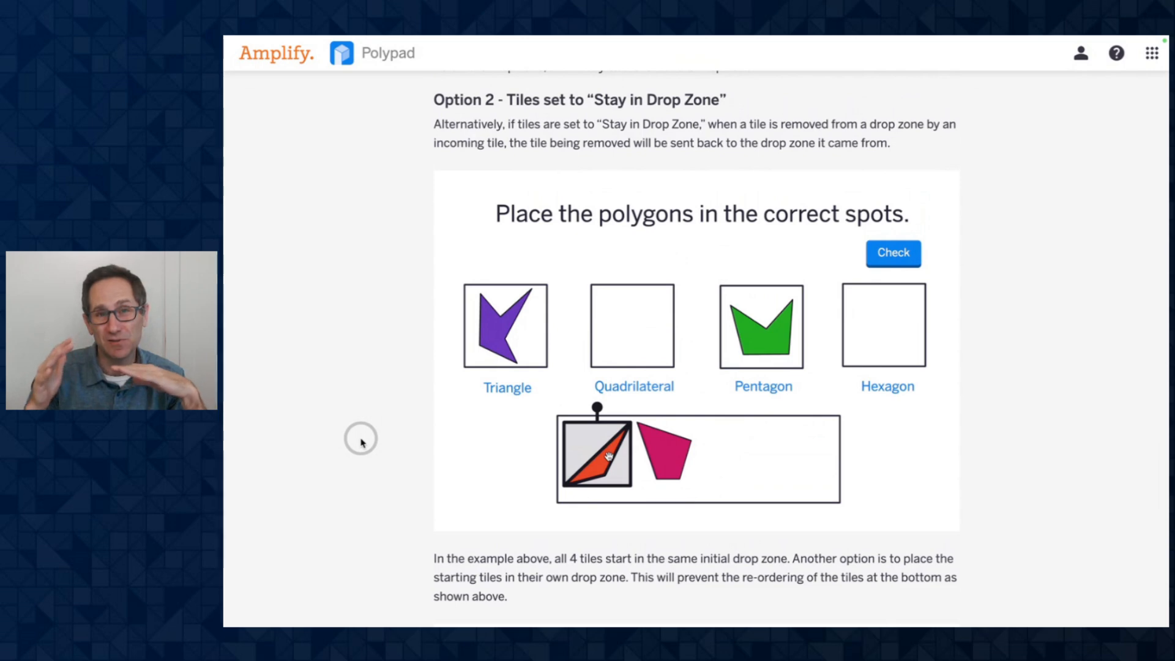
drag(597, 455, 506, 325)
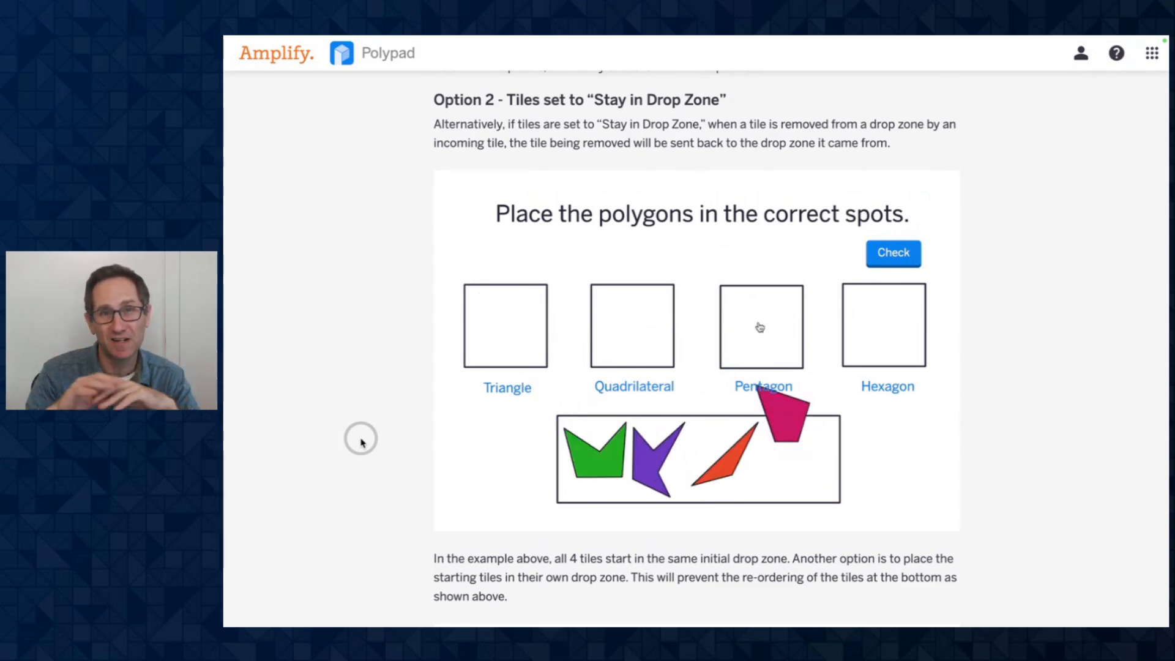
- Swap pink, green and purple tiles through the Pentagon and Triangle zones, ending with green in Pentagon
drag(765, 427, 762, 326)
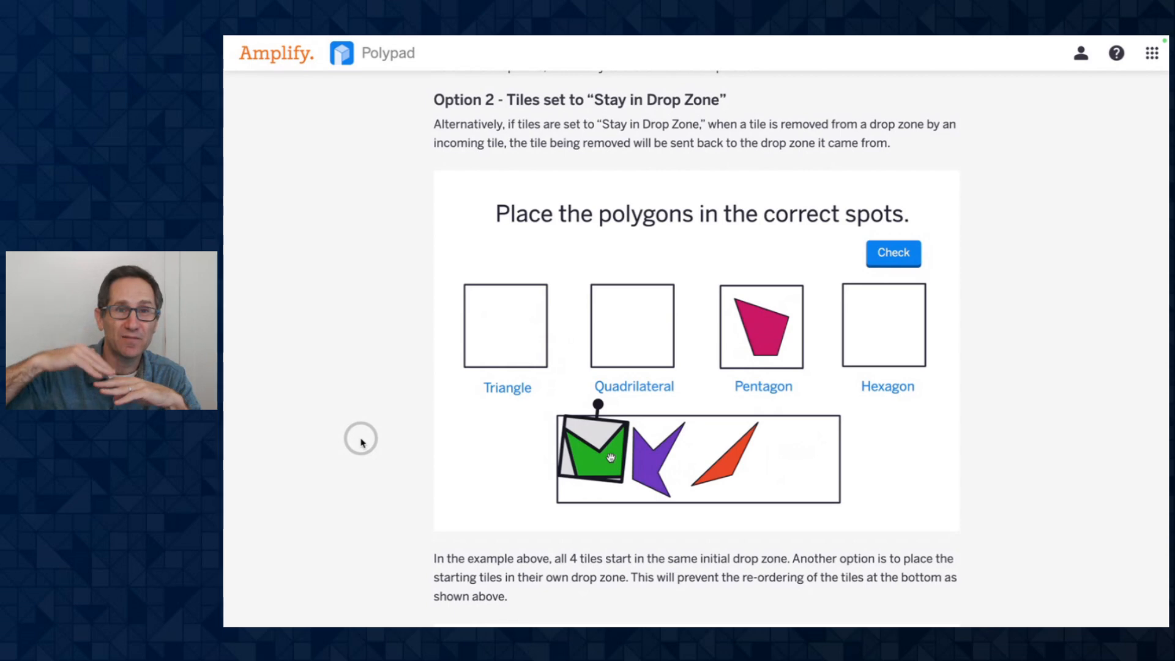
drag(592, 457, 762, 326)
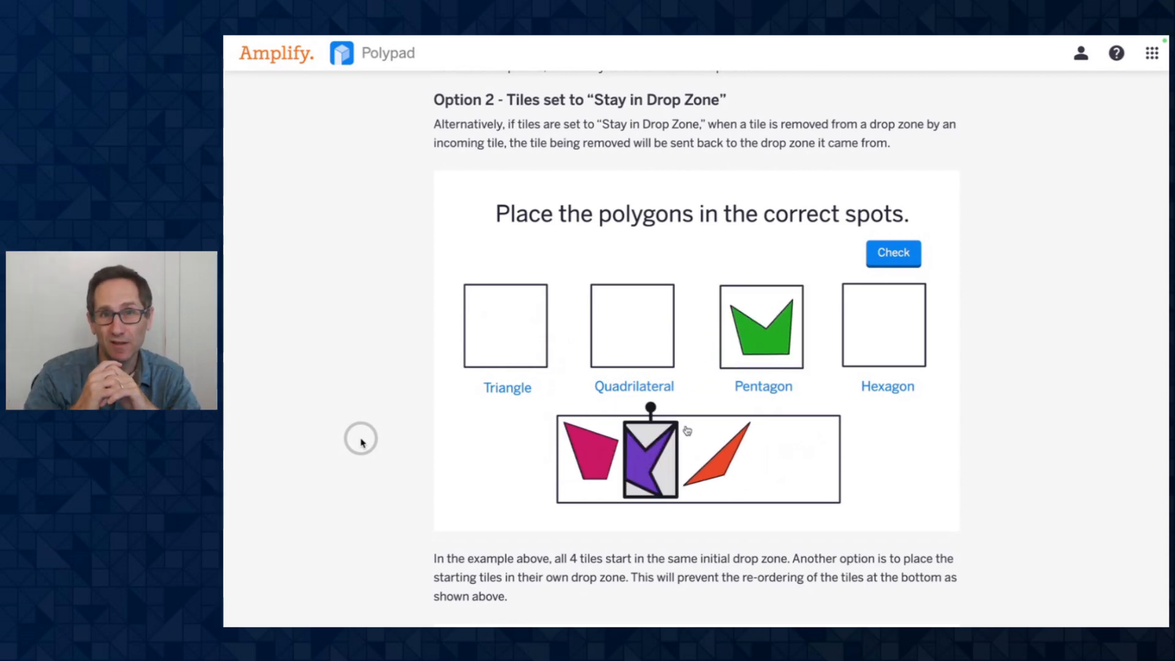
drag(650, 457, 506, 326)
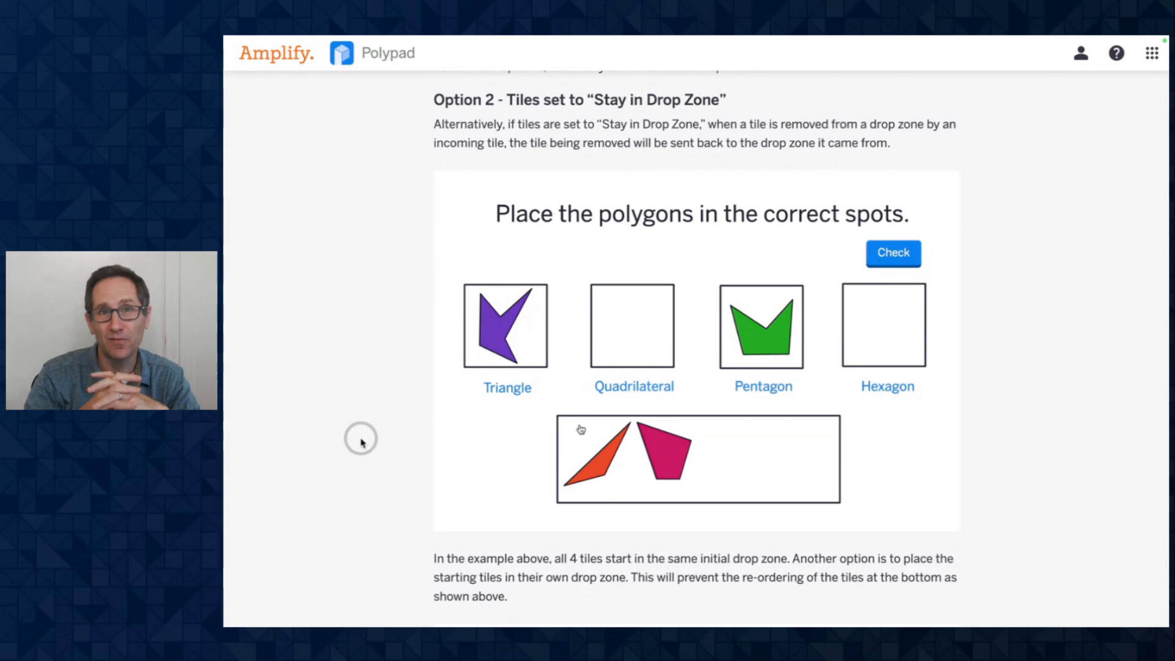
drag(618, 450, 506, 327)
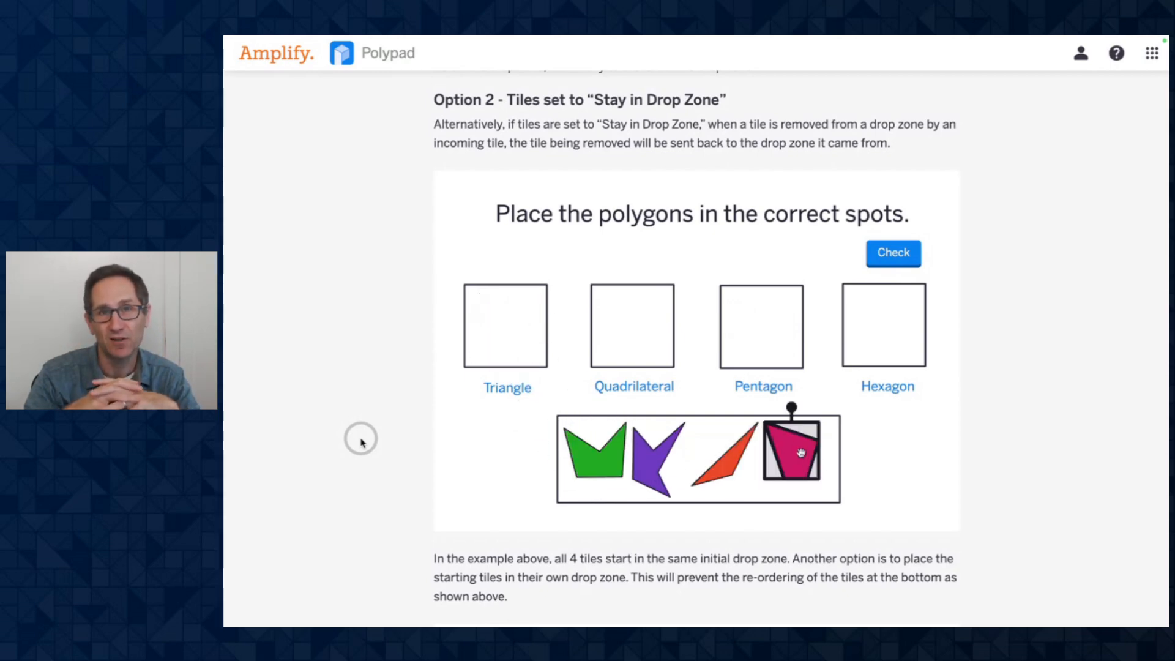
drag(791, 450, 762, 323)
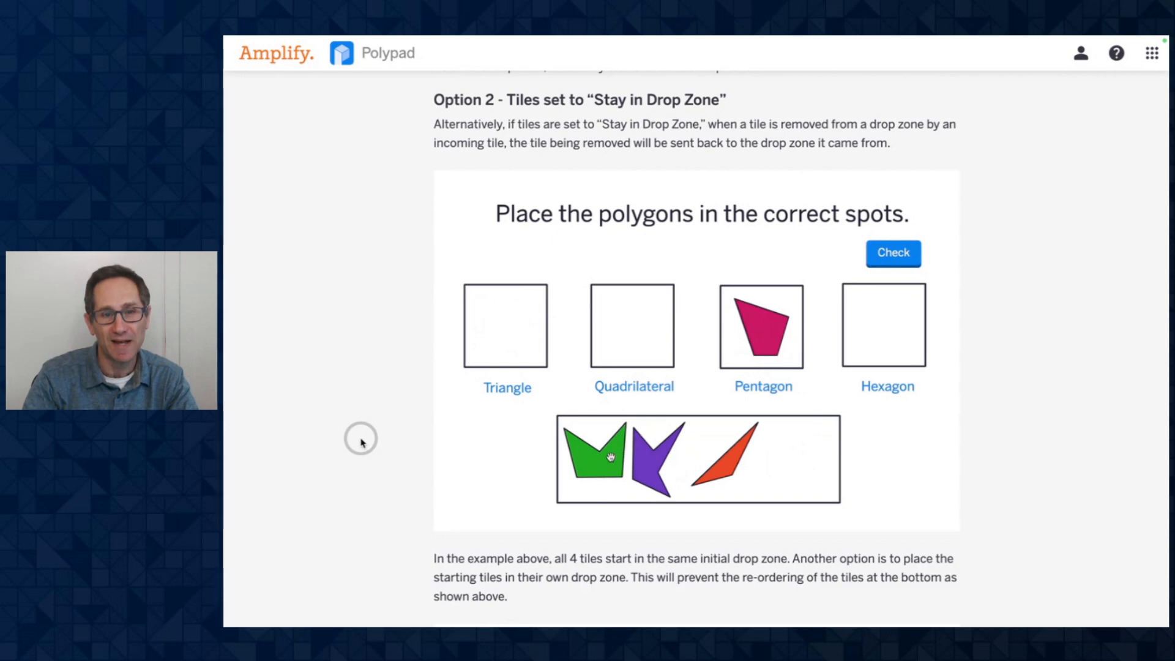
drag(596, 457, 761, 334)
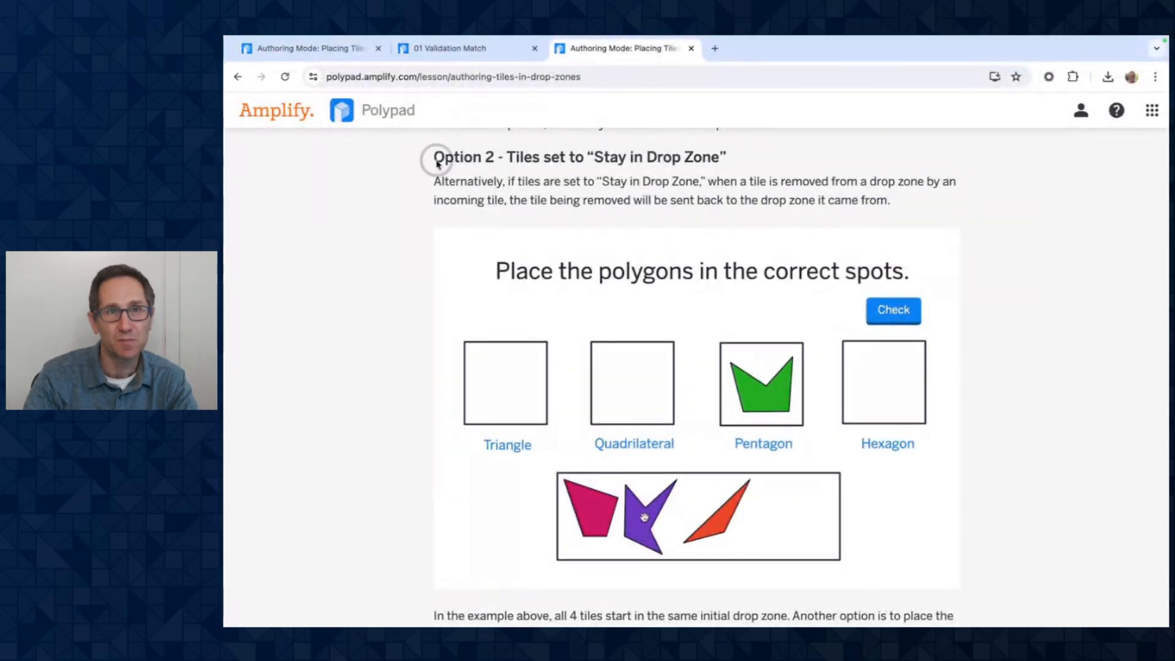
- Drop purple into Triangle, switch to 01 Validation Match, turn off authoring mode, open Help
drag(641, 516, 507, 381)
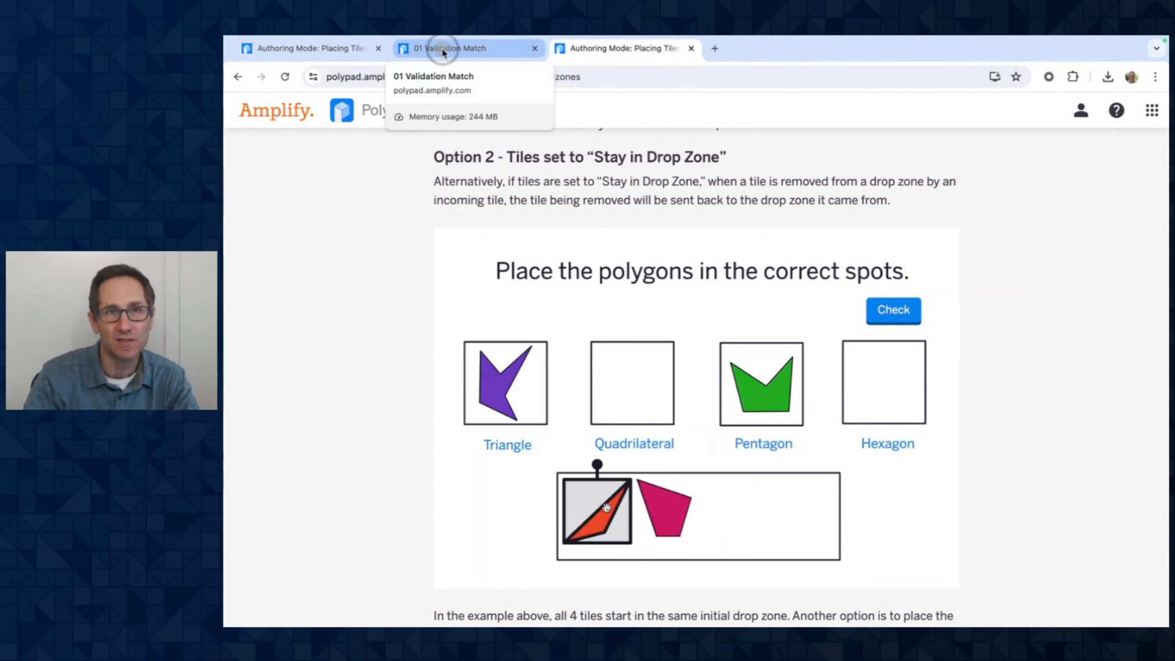
click(450, 47)
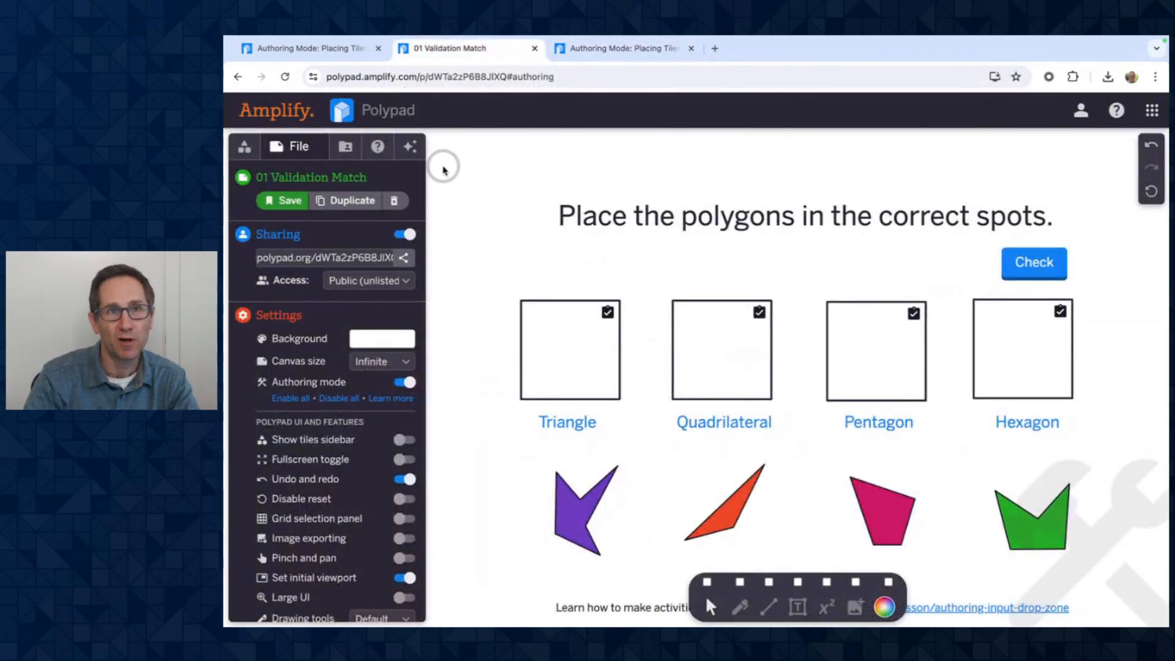
click(404, 382)
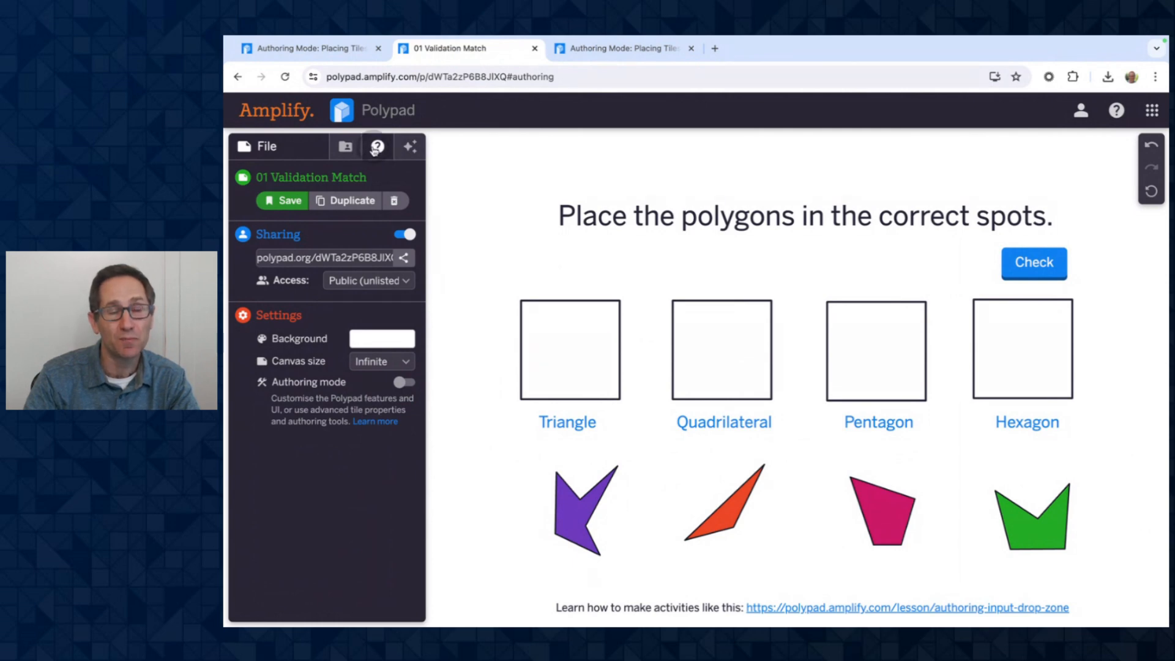
click(376, 146)
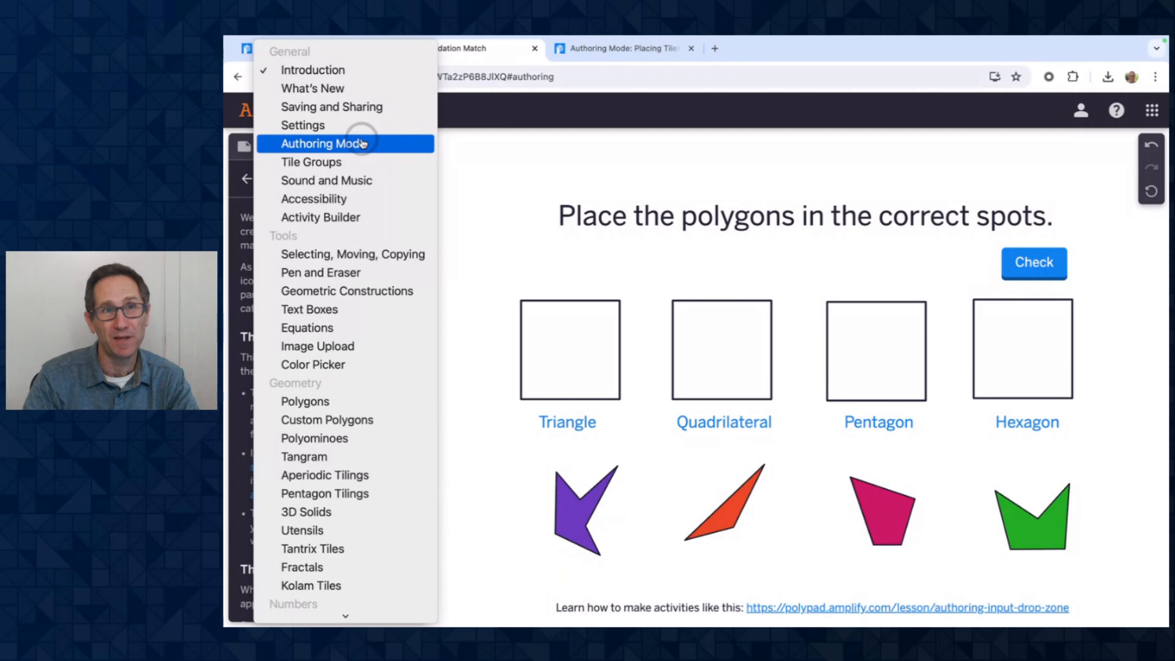
- Choose the Authoring Mode help topic and open the Authoring Mode Tutorial lesson
click(323, 143)
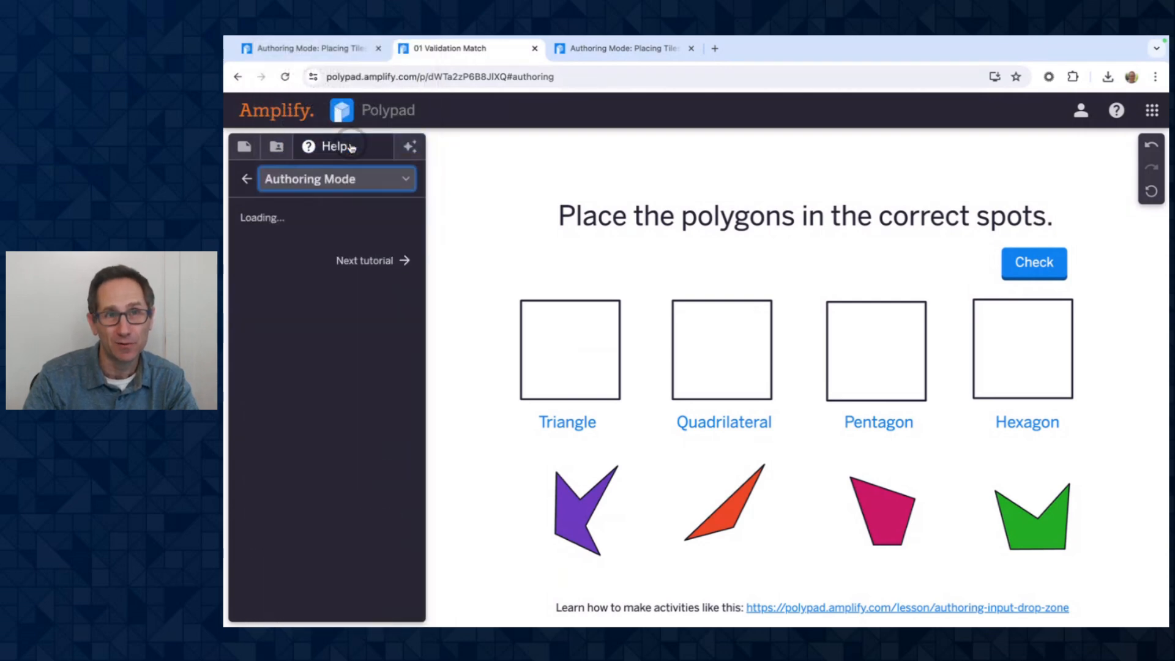
click(333, 146)
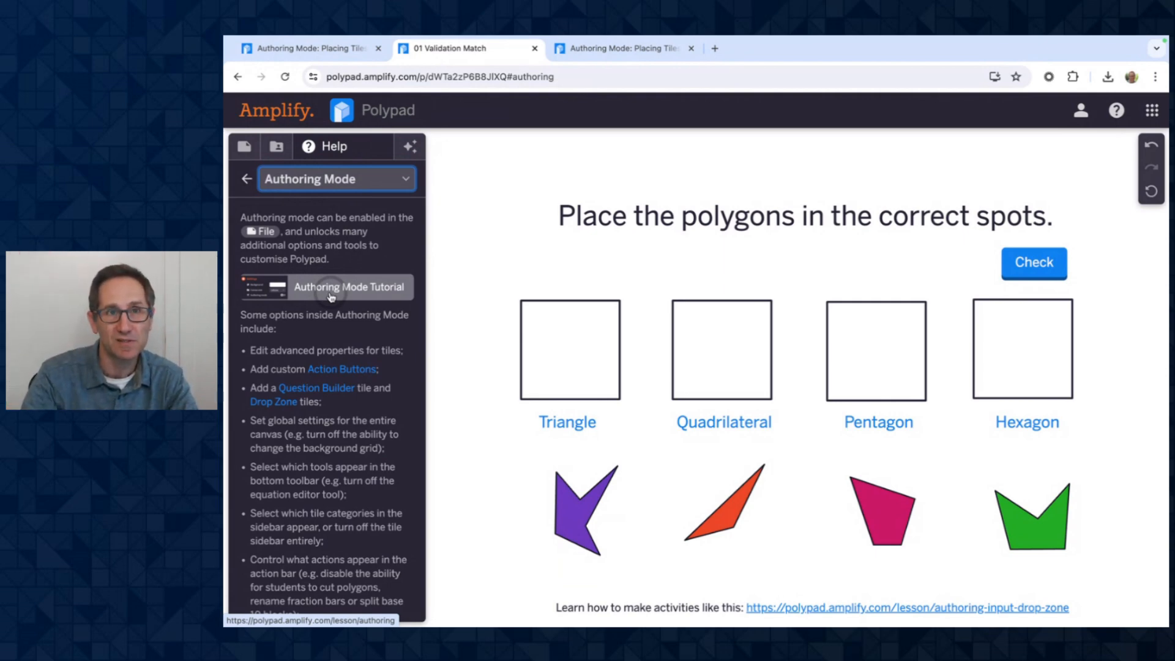
click(349, 287)
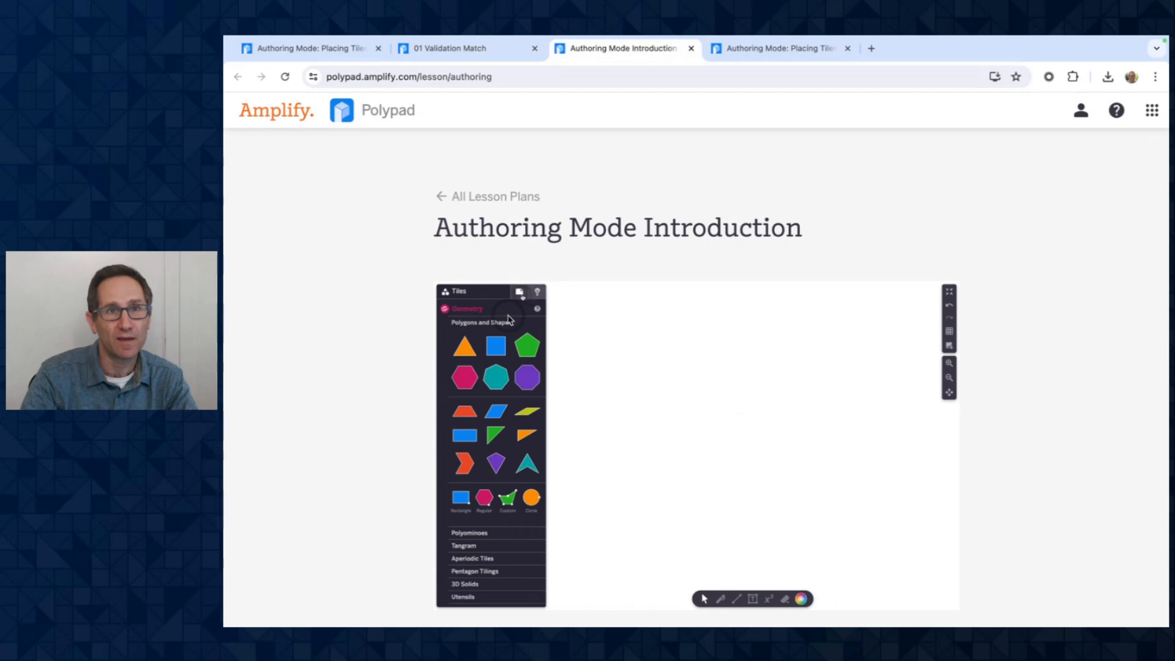
- Scroll the Authoring Mode Introduction page down to its list of authoring topic links
scroll(down, 3)
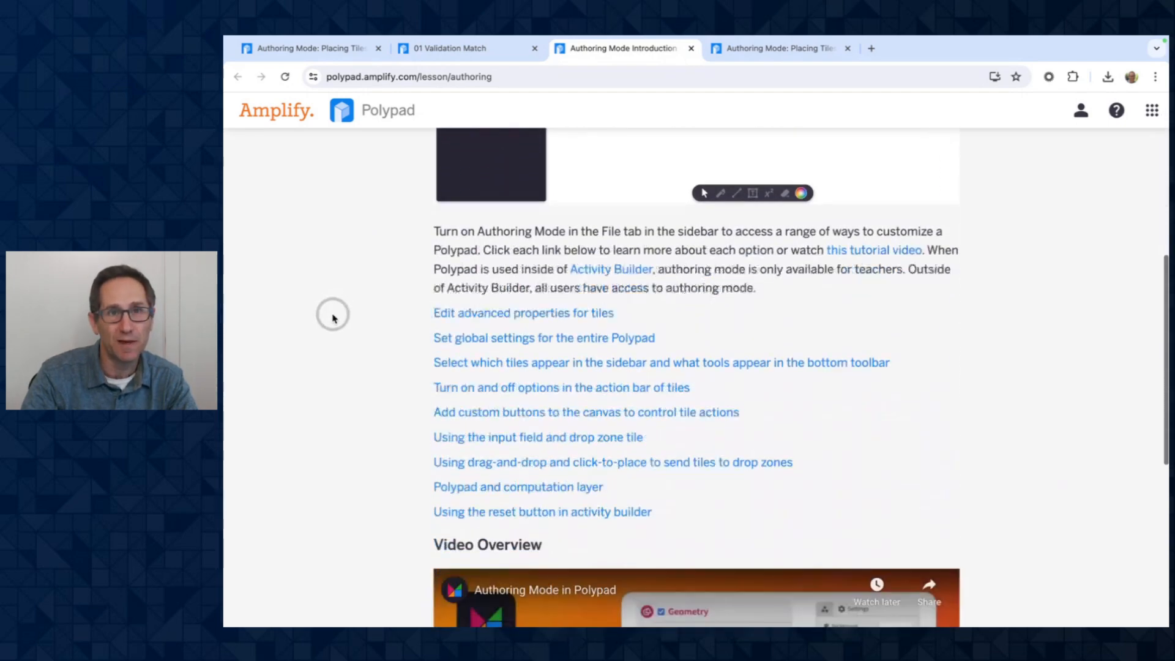
scroll(down, 3)
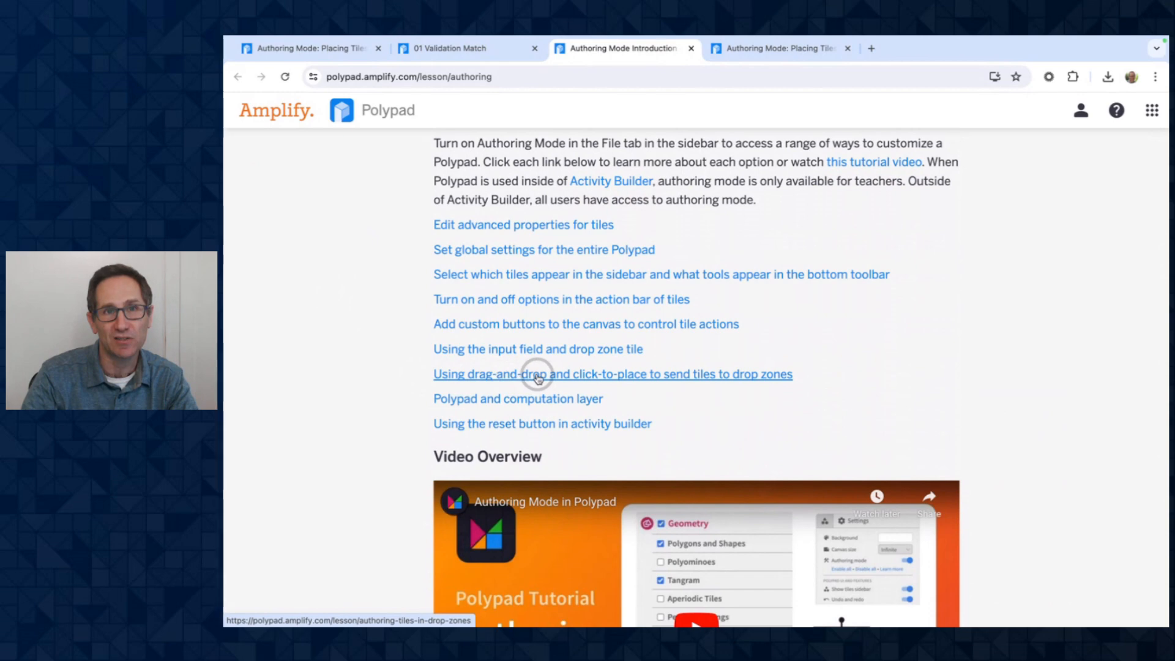
mouse_move(822, 383)
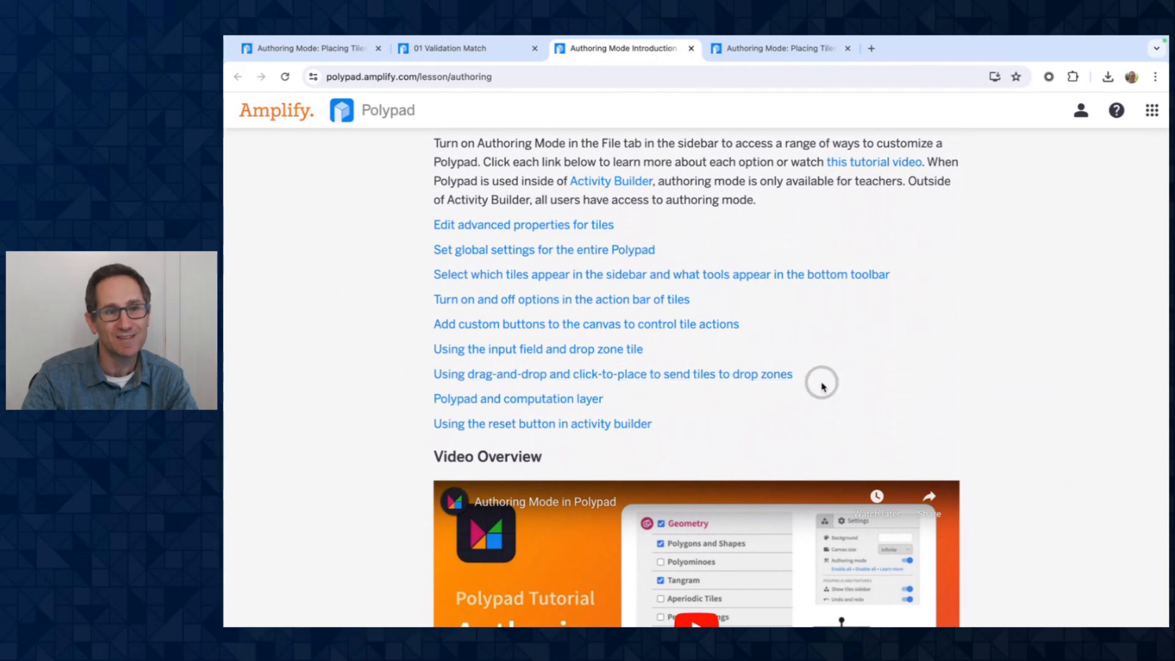